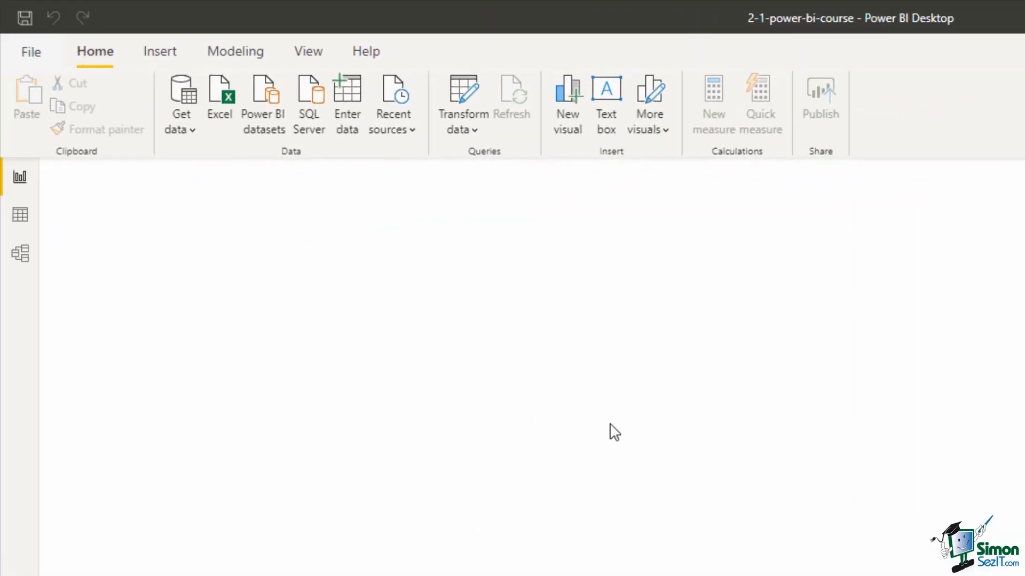
pyautogui.moveTo(518, 380)
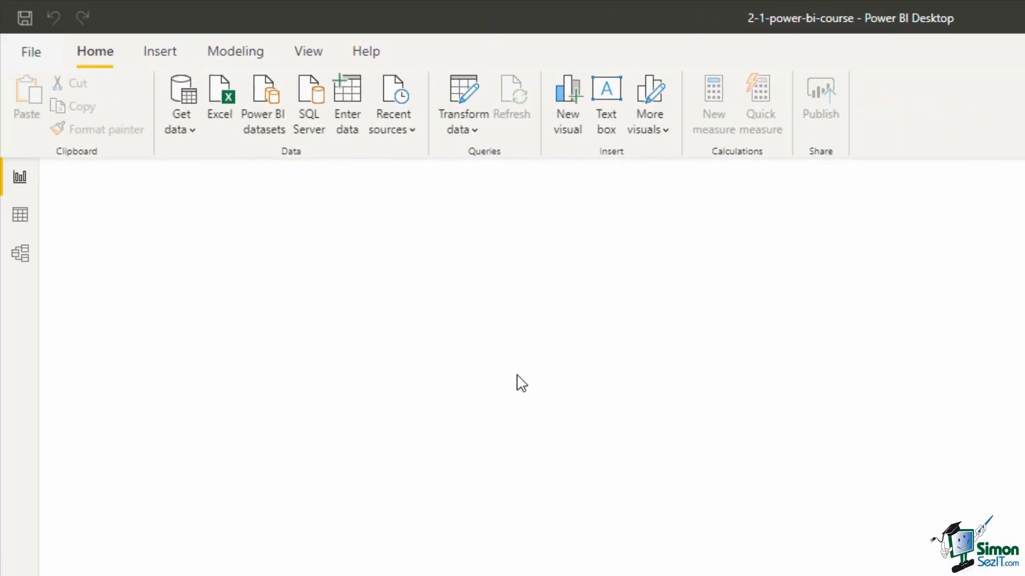
# Open Get data > More… and scroll through the full connector catalogue
pyautogui.click(181, 104)
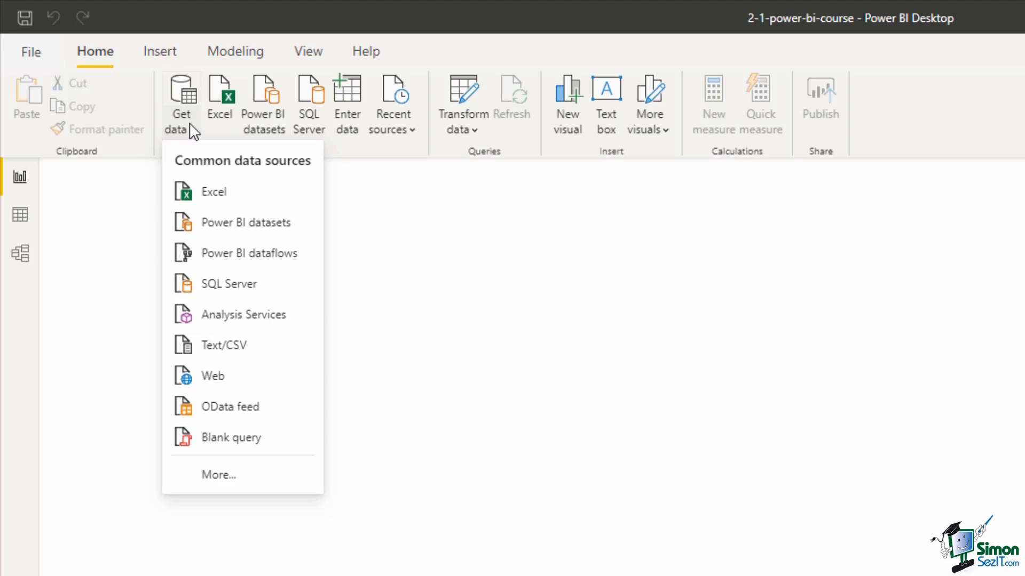
pyautogui.moveTo(213, 378)
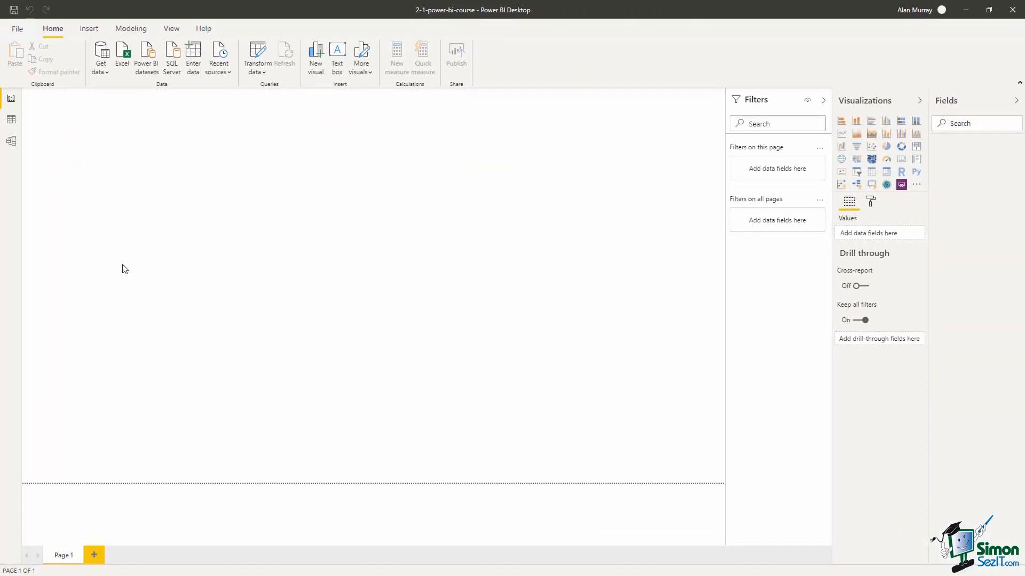
pyautogui.click(99, 53)
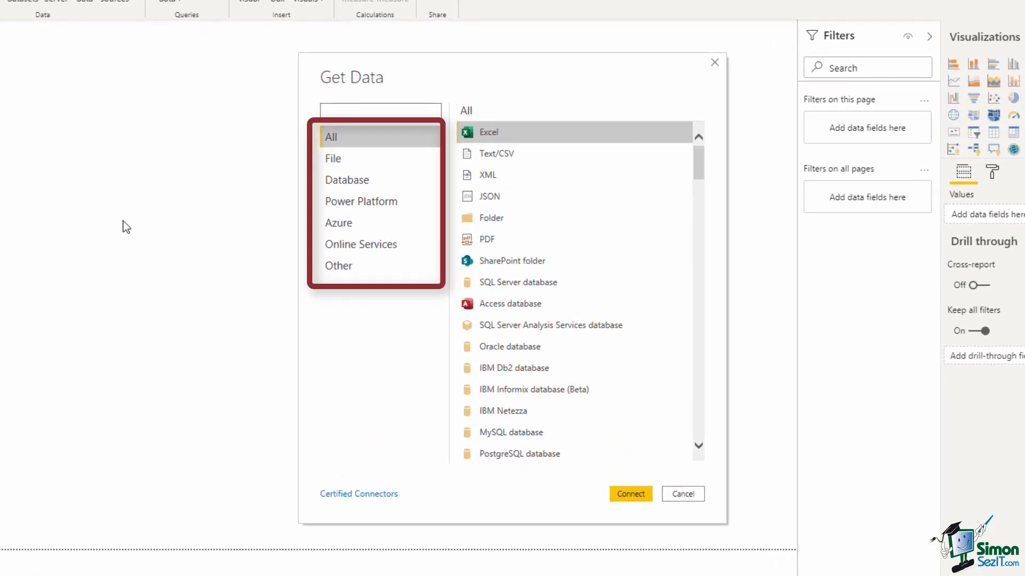
pyautogui.moveTo(138, 233)
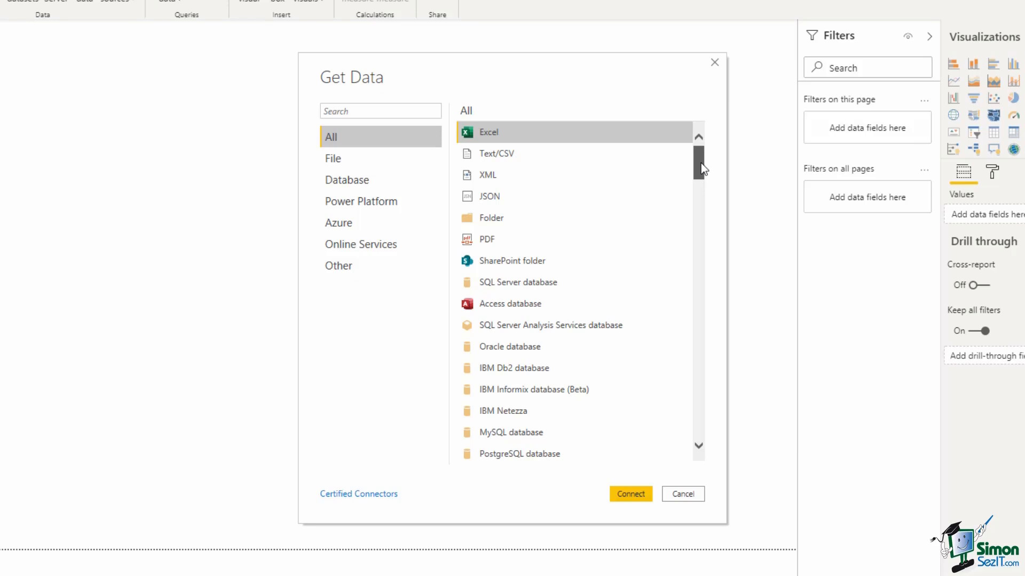
pyautogui.scroll(-3)
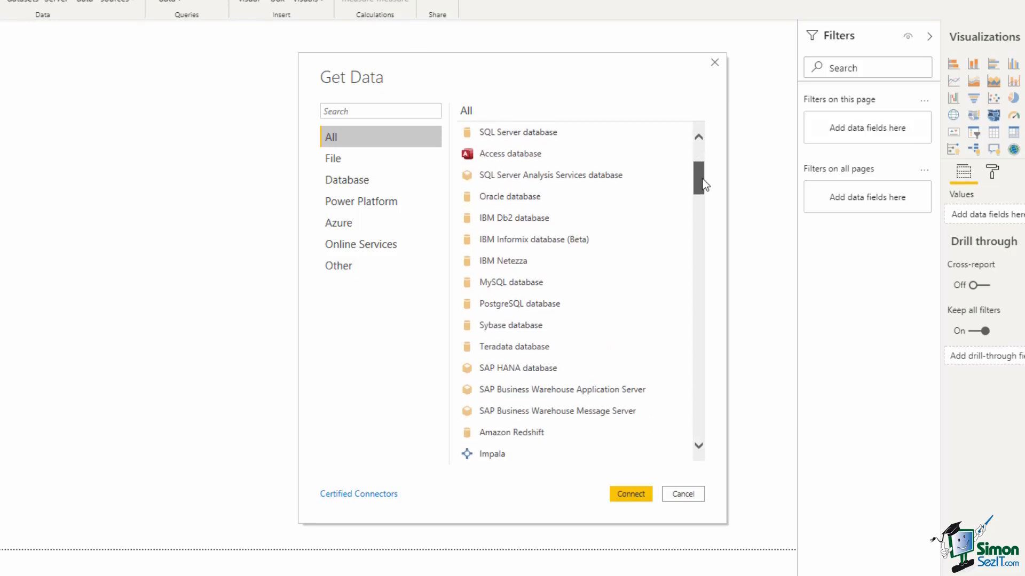
pyautogui.scroll(-3)
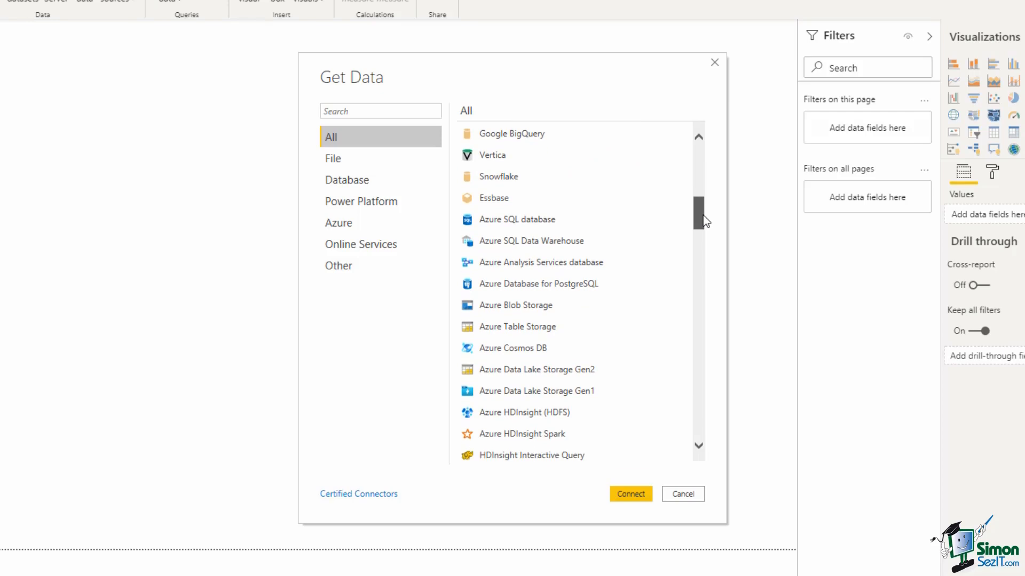
pyautogui.scroll(-3)
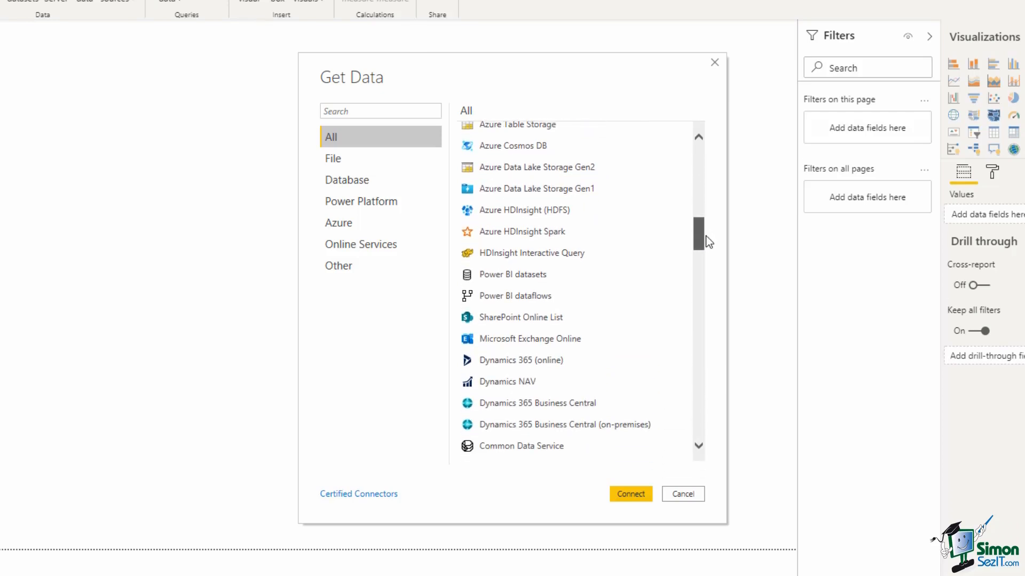
pyautogui.scroll(-3)
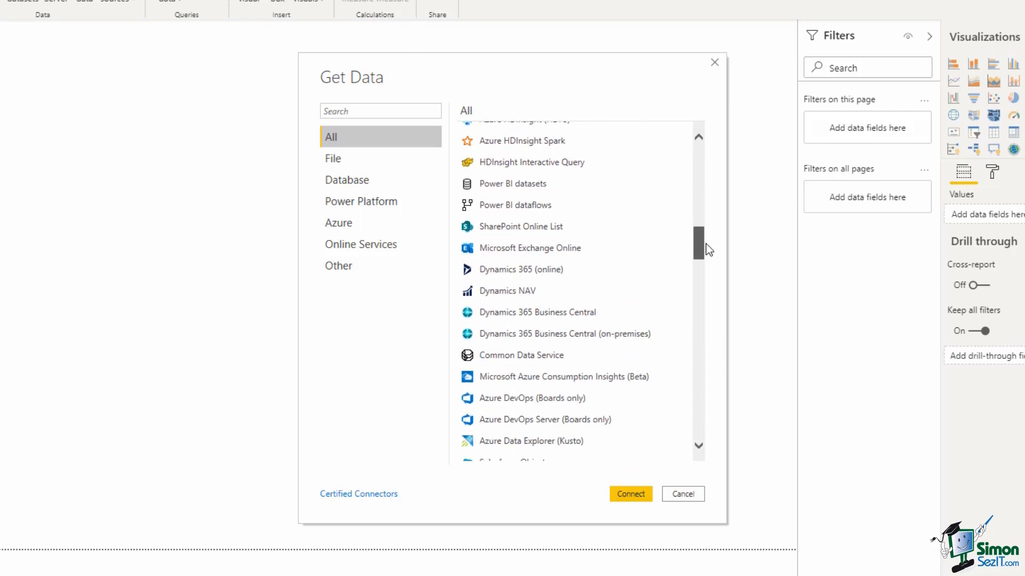
pyautogui.scroll(-3)
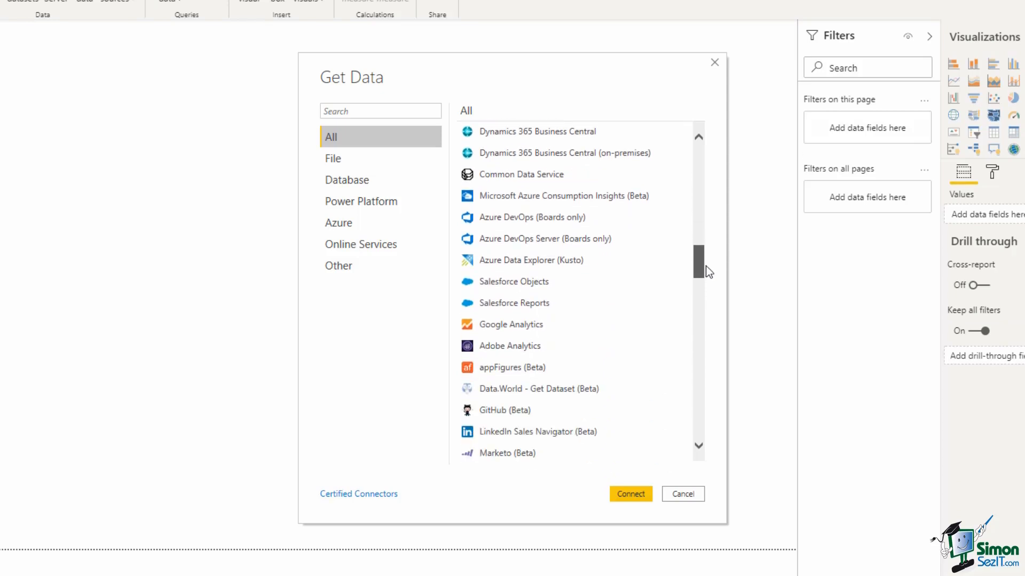
pyautogui.scroll(-3)
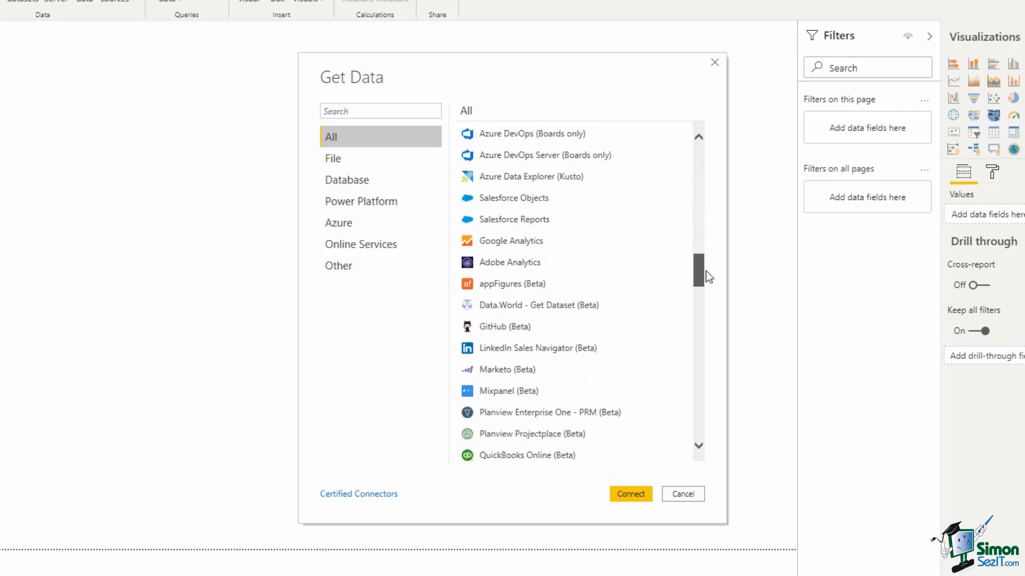
pyautogui.scroll(-3)
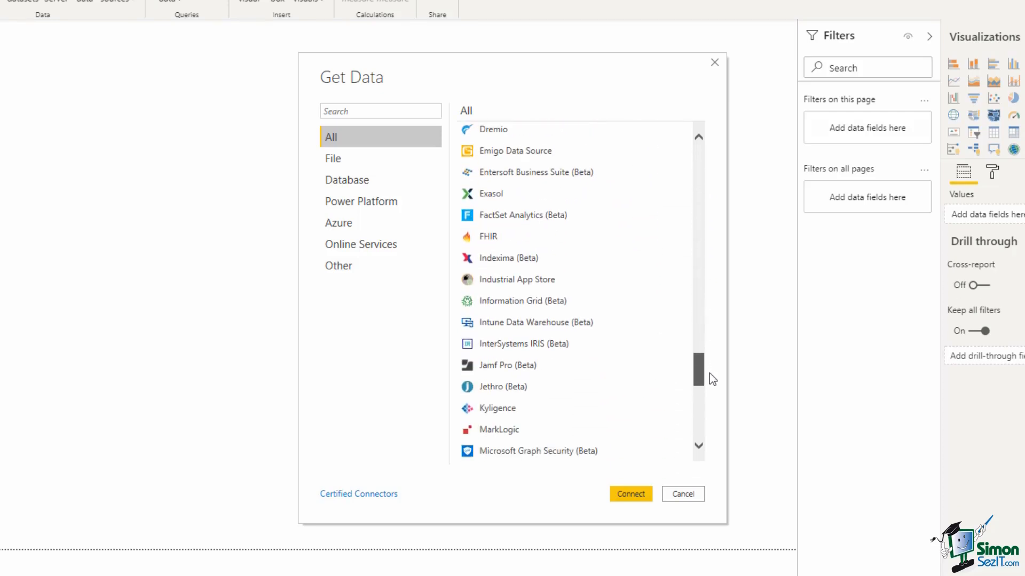
pyautogui.scroll(-3)
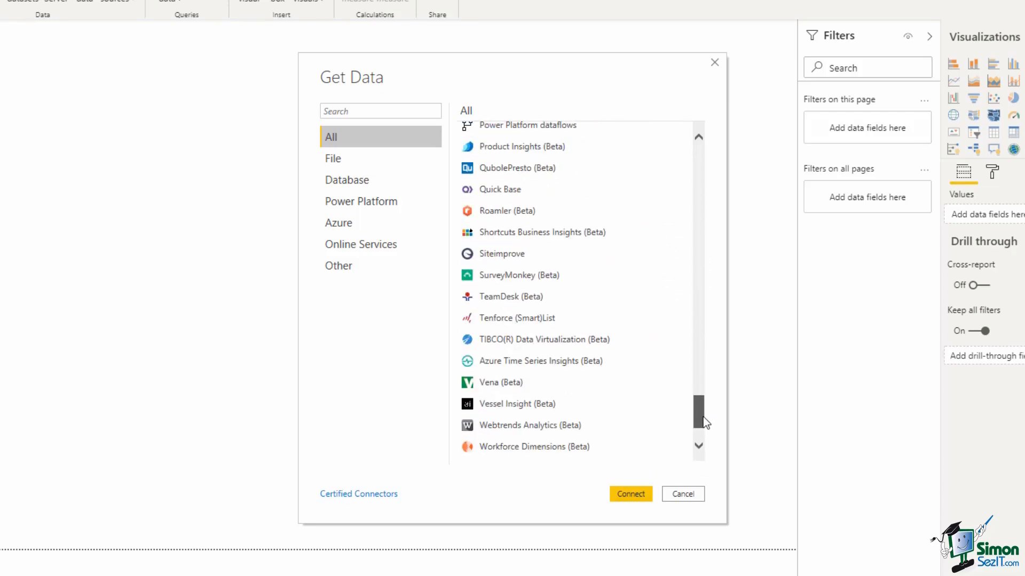
pyautogui.scroll(-3)
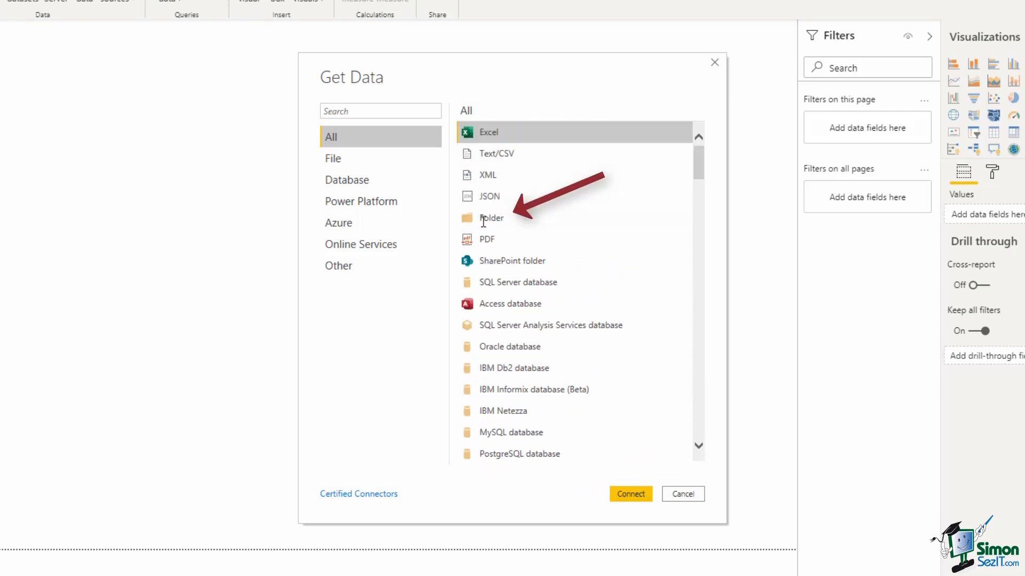
# Connect the Folder source to the sales folder under Libraries > Documents
pyautogui.click(491, 218)
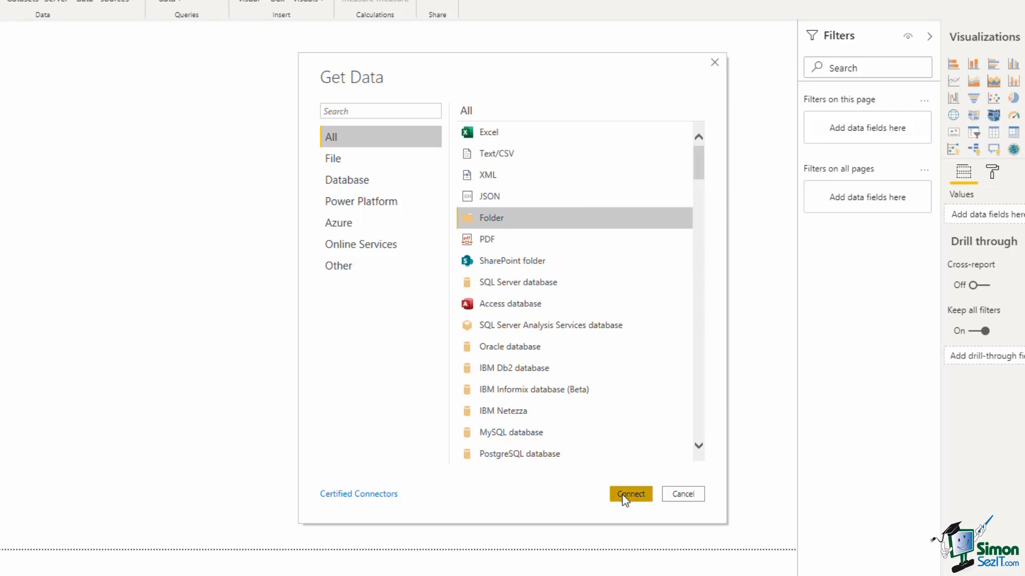
pyautogui.click(629, 494)
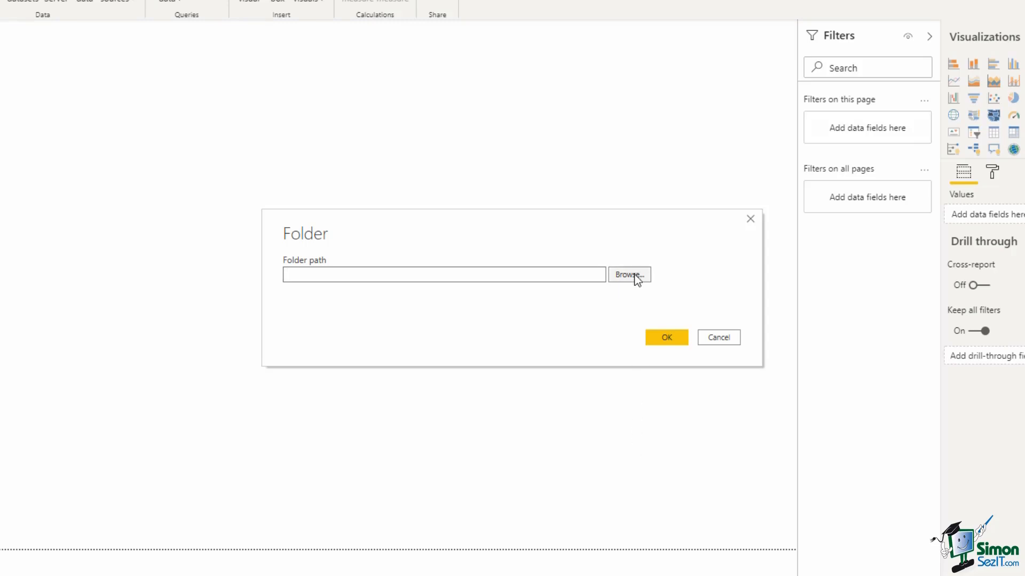
pyautogui.click(629, 275)
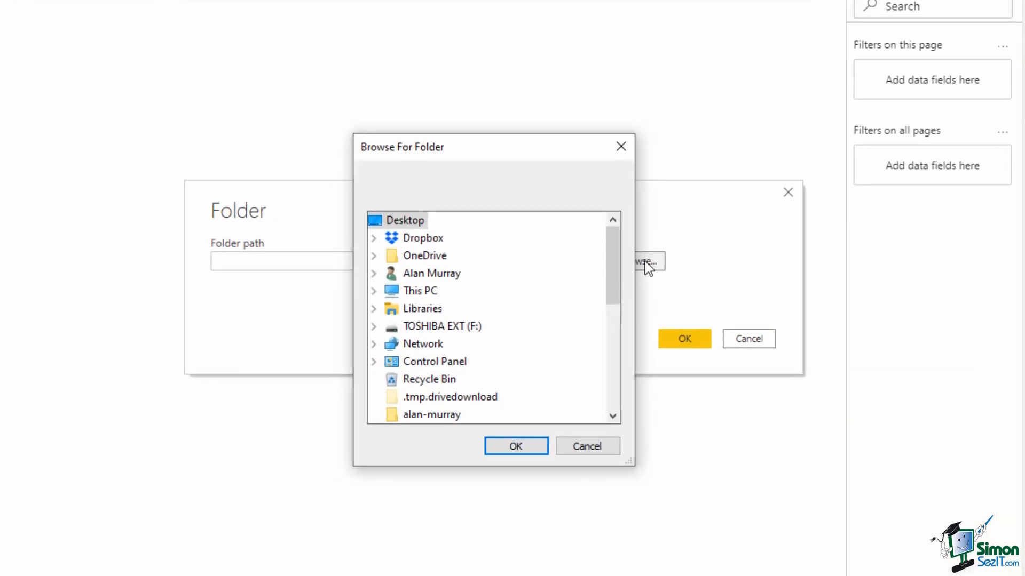
pyautogui.click(404, 306)
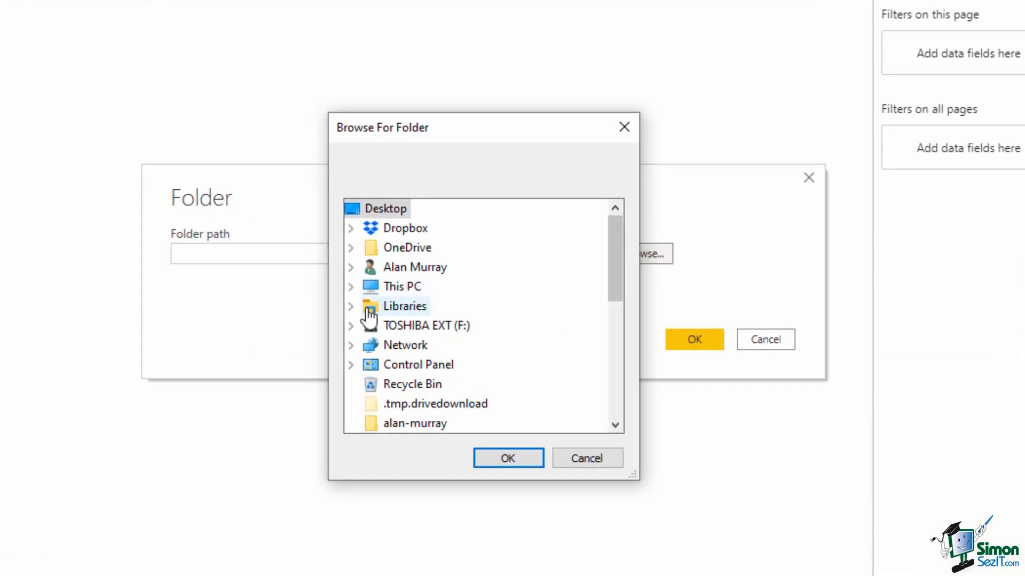
pyautogui.click(351, 306)
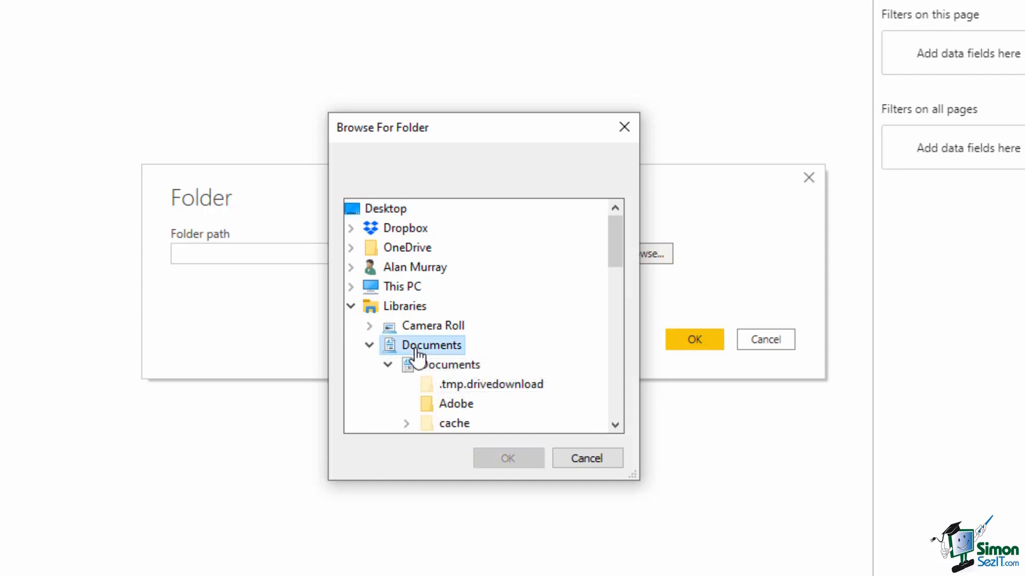
pyautogui.scroll(-3)
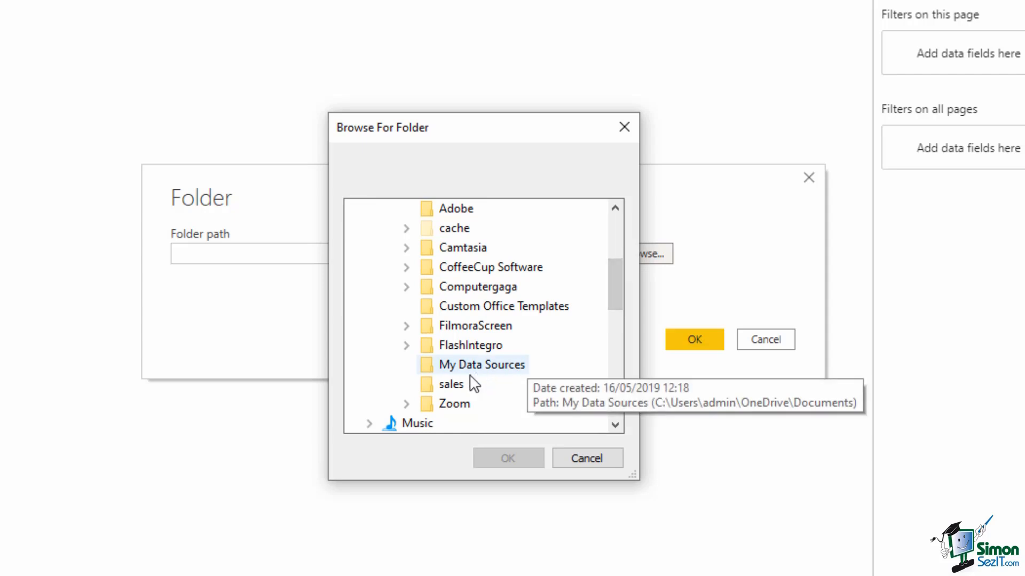
pyautogui.click(450, 384)
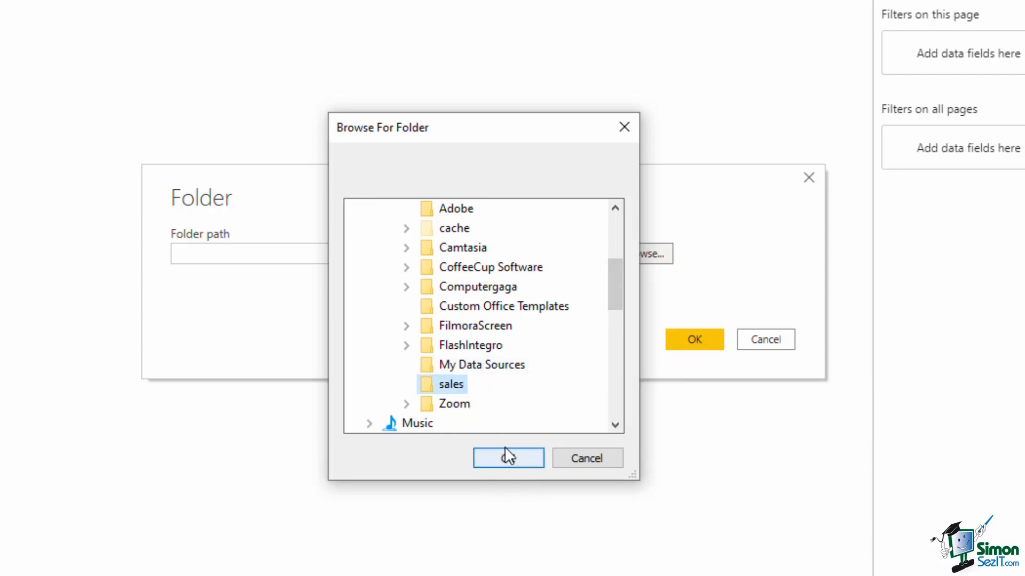
pyautogui.click(508, 457)
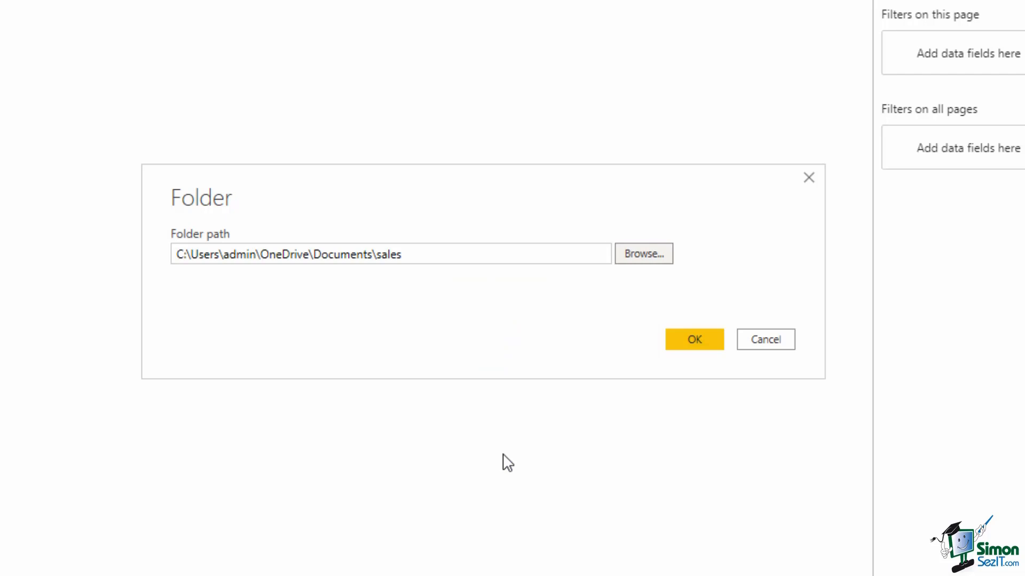
pyautogui.moveTo(604, 348)
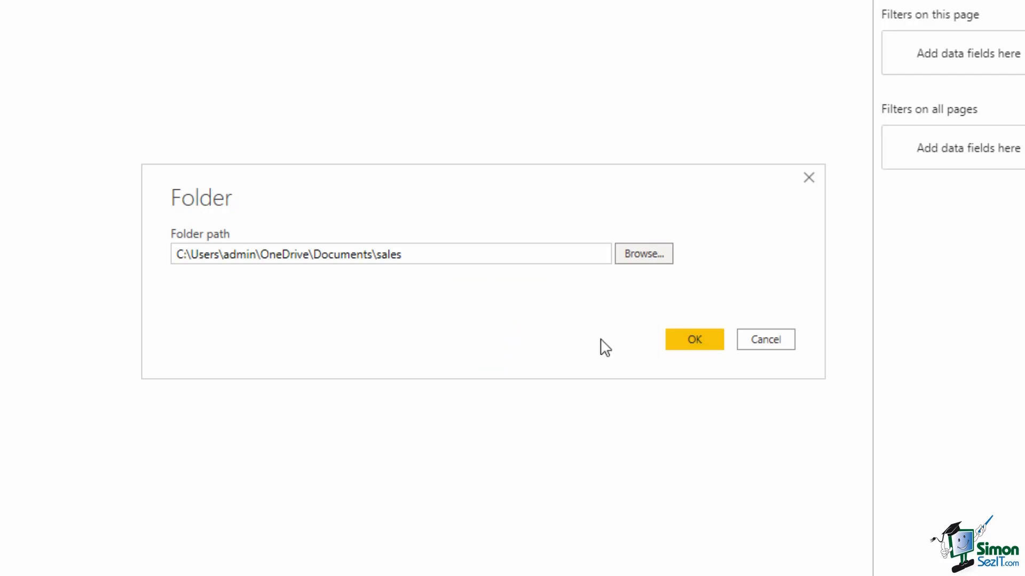
pyautogui.click(694, 339)
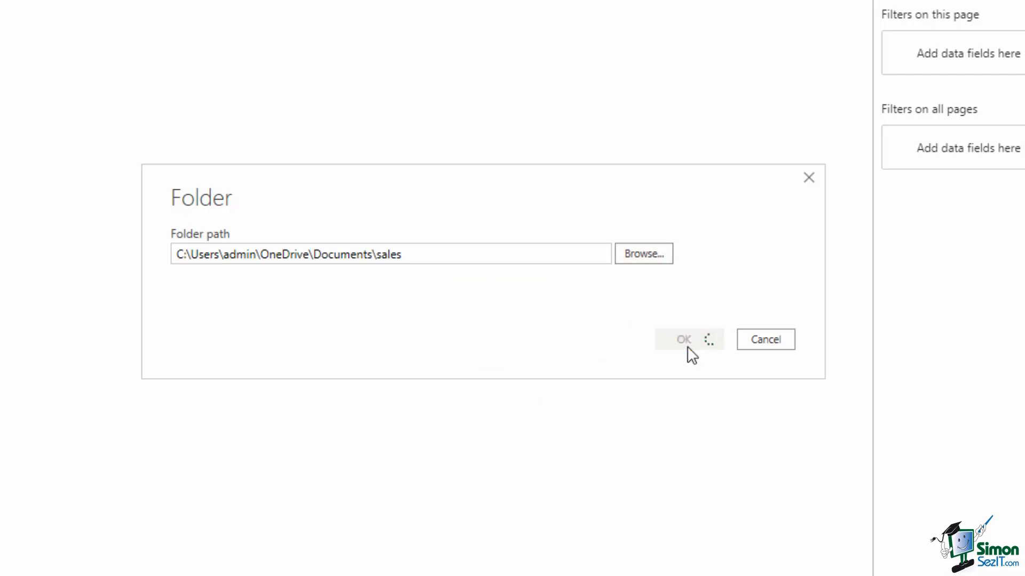
pyautogui.click(684, 339)
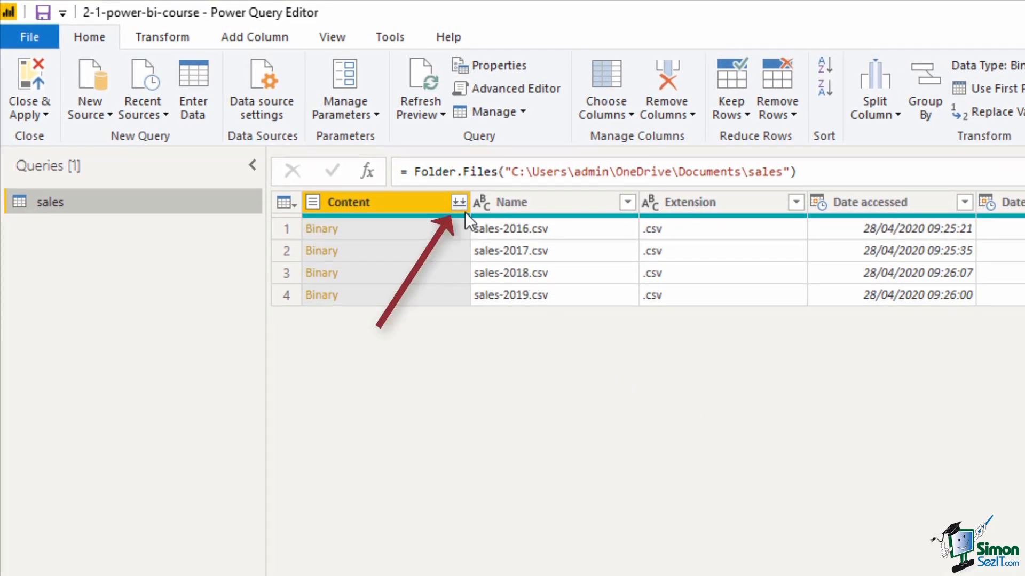
pyautogui.moveTo(455, 203)
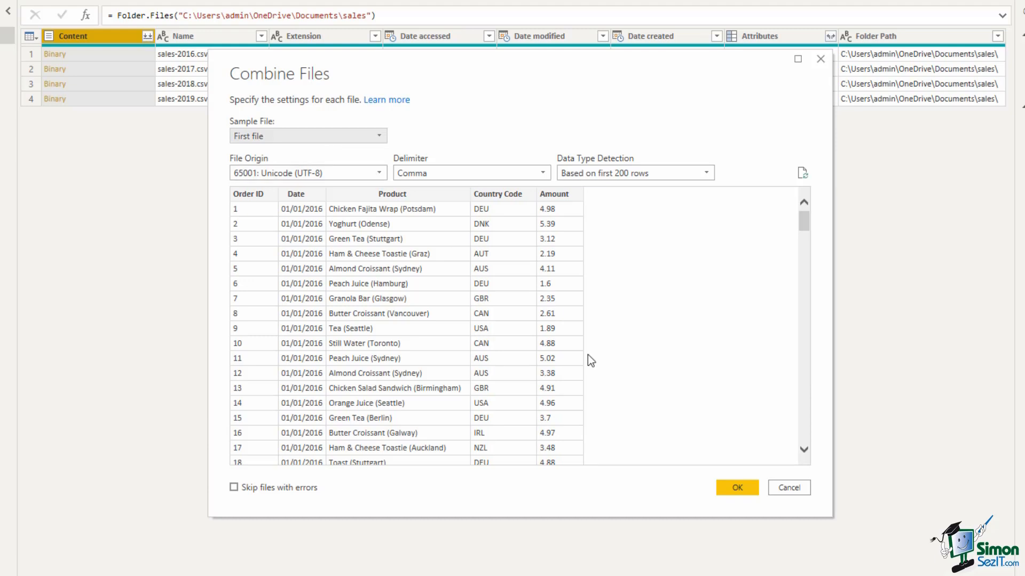
# Combine the four sales CSV files from the Content column into one table
pyautogui.click(736, 487)
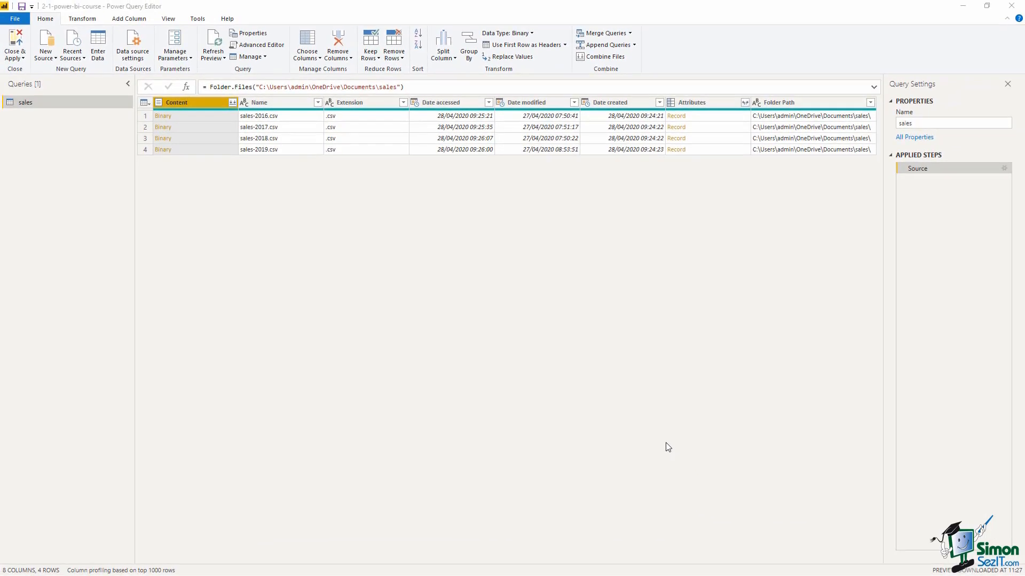
pyautogui.click(606, 57)
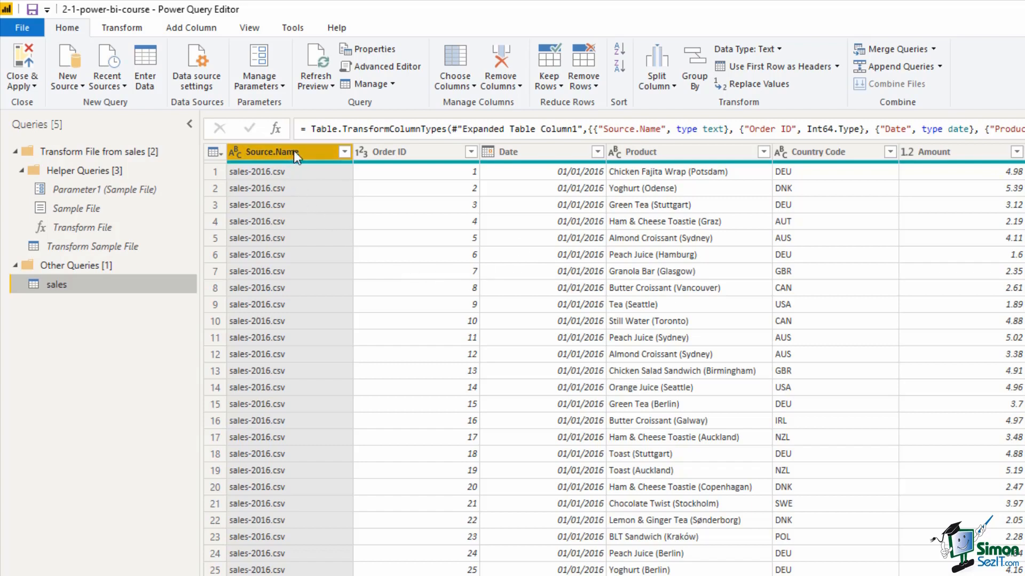
# Remove the Source.Name column via its header's right-click menu
pyautogui.rightClick(292, 154)
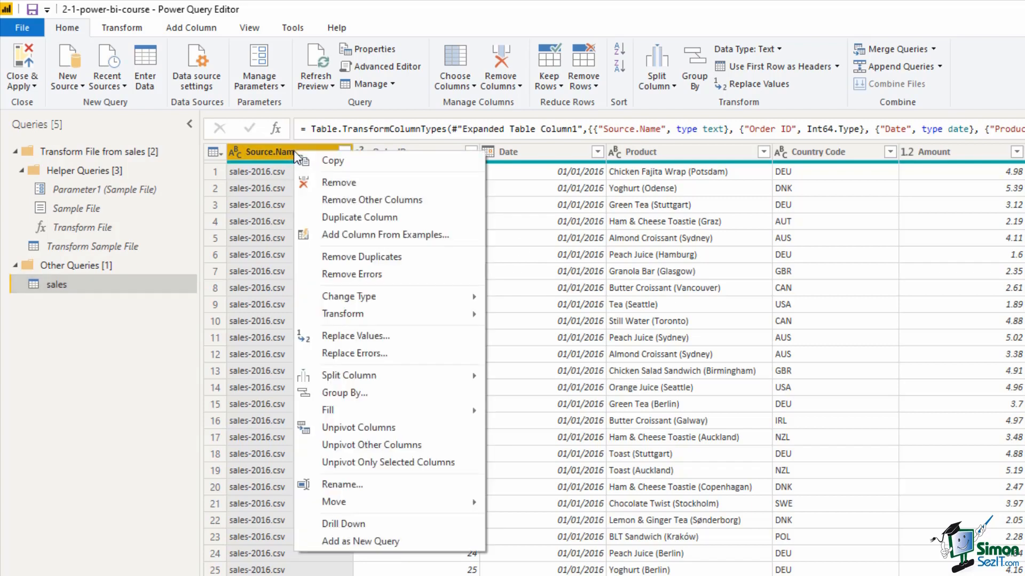
pyautogui.click(329, 190)
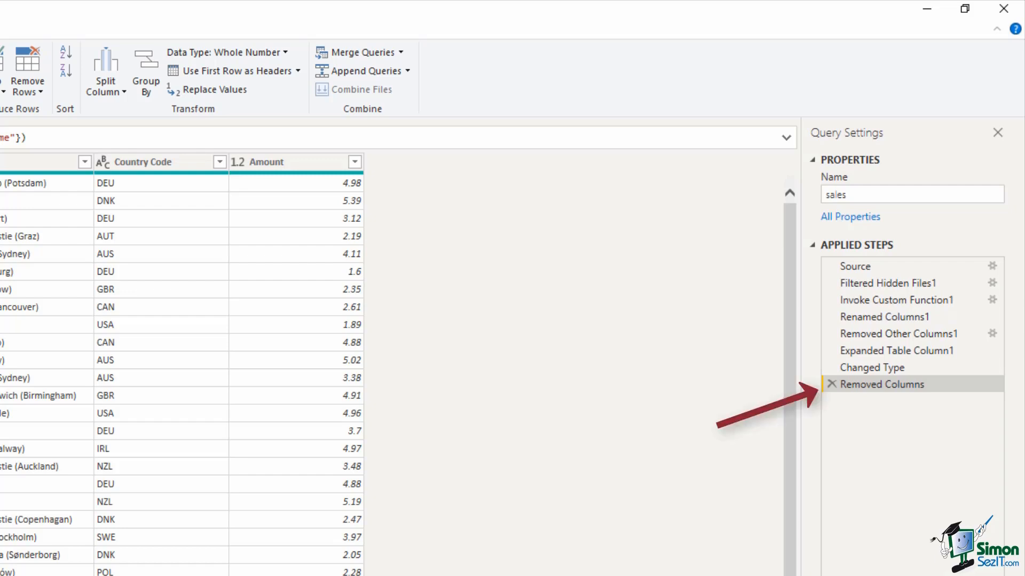
pyautogui.click(882, 384)
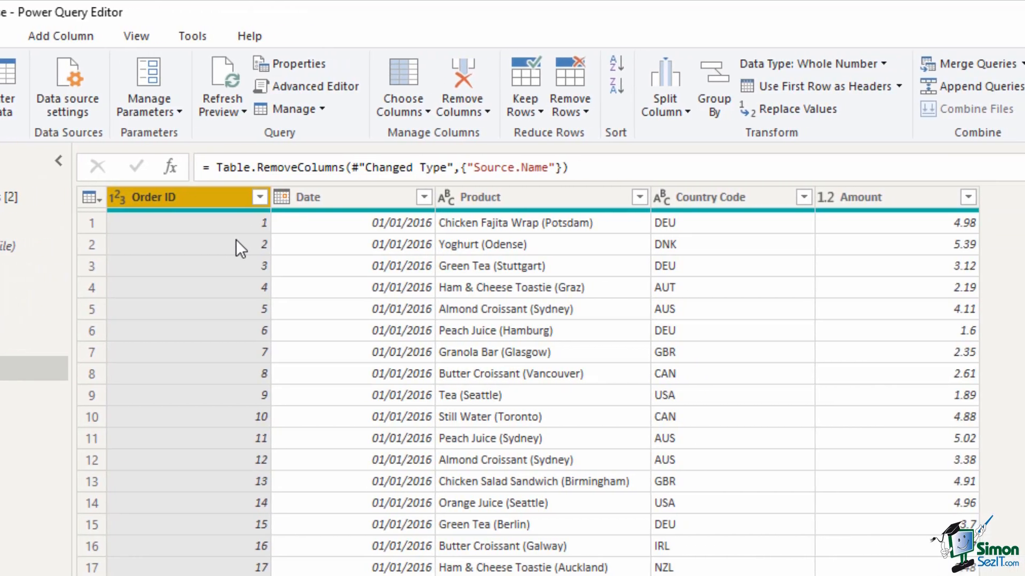
pyautogui.click(480, 197)
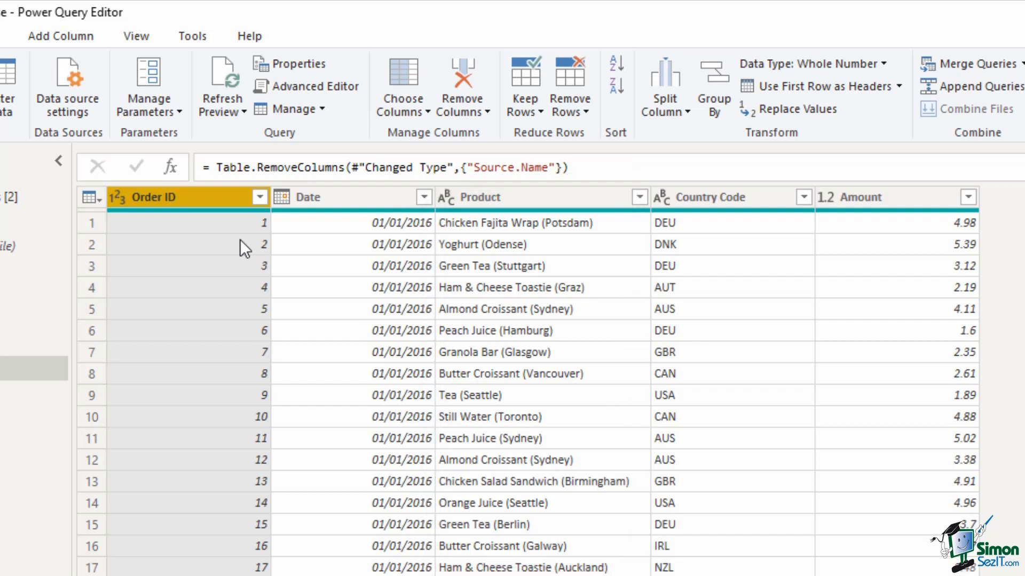
# Split Product by the custom delimiter '(' at the right-most occurrence
pyautogui.click(481, 197)
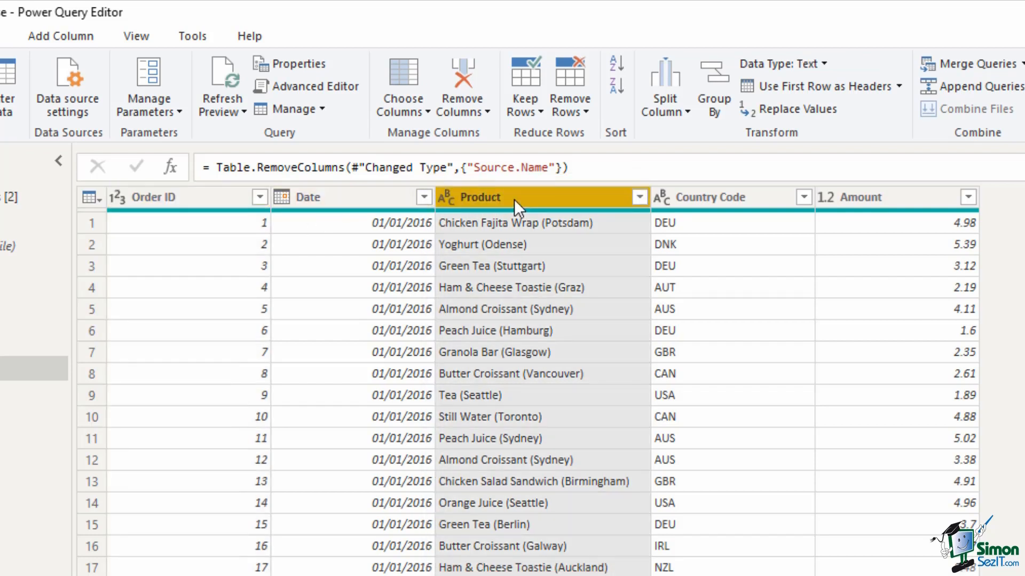
pyautogui.moveTo(524, 205)
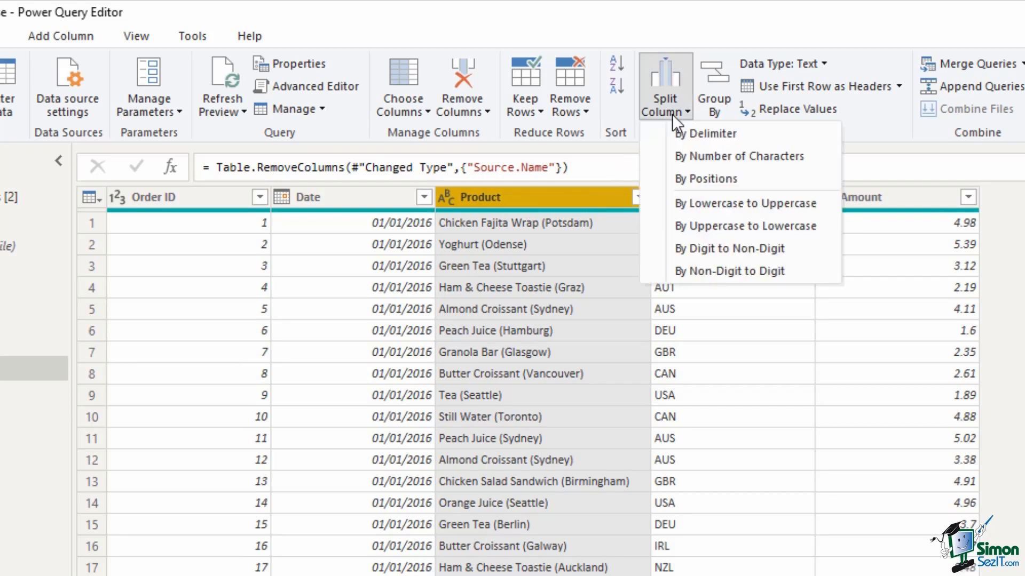
pyautogui.moveTo(700, 148)
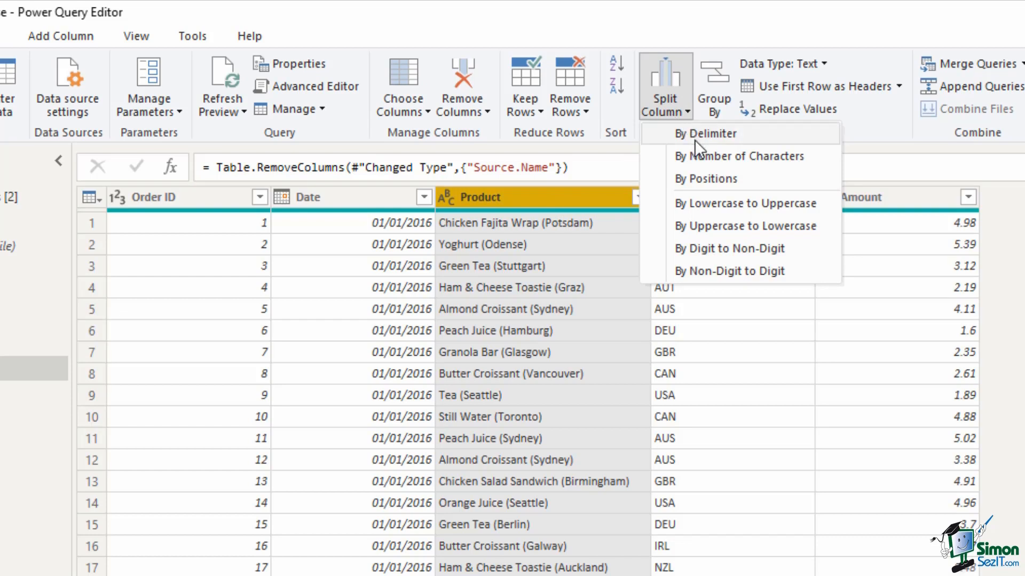
pyautogui.click(705, 134)
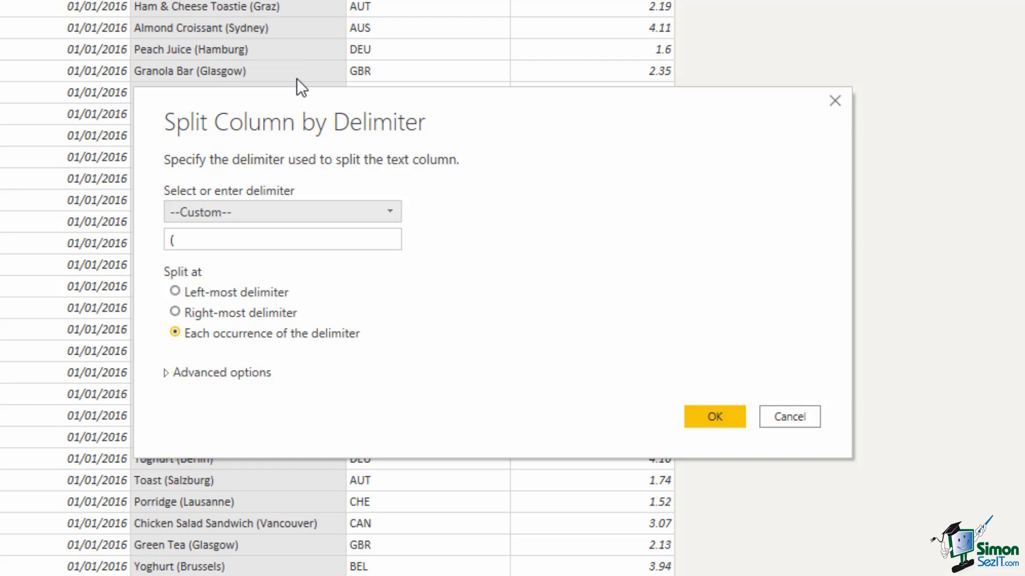
pyautogui.moveTo(451, 276)
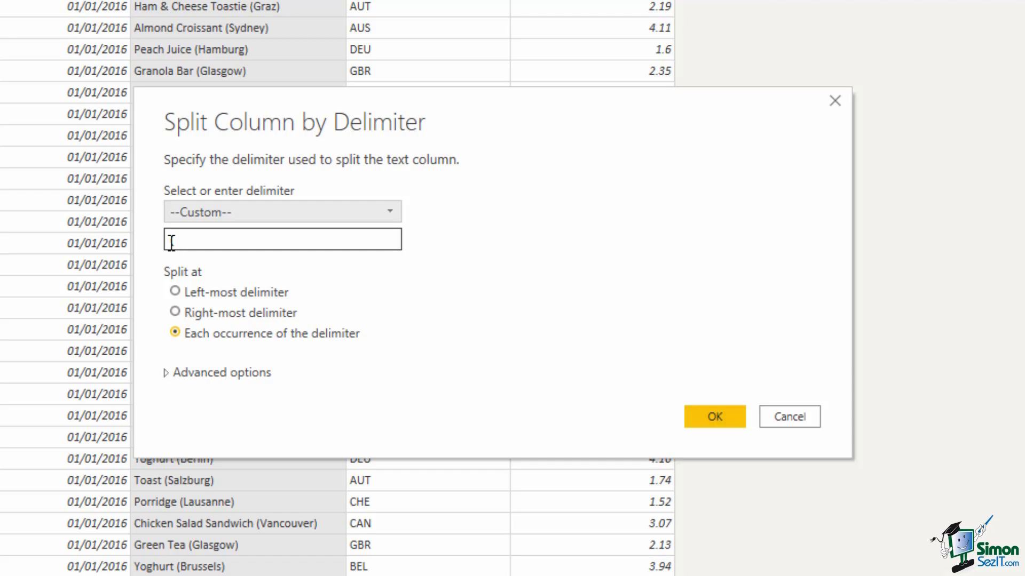
pyautogui.write('(')
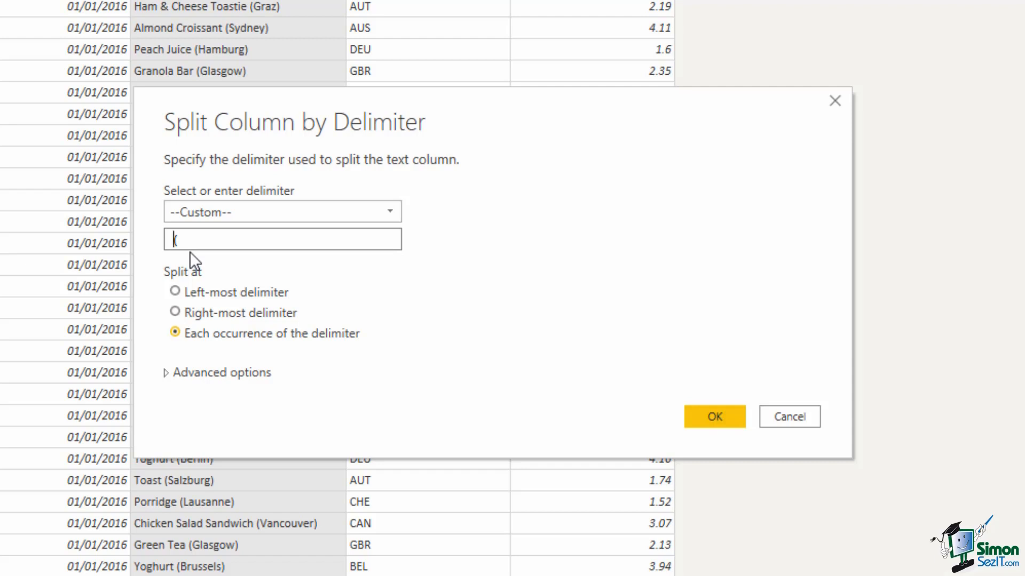
pyautogui.moveTo(272, 375)
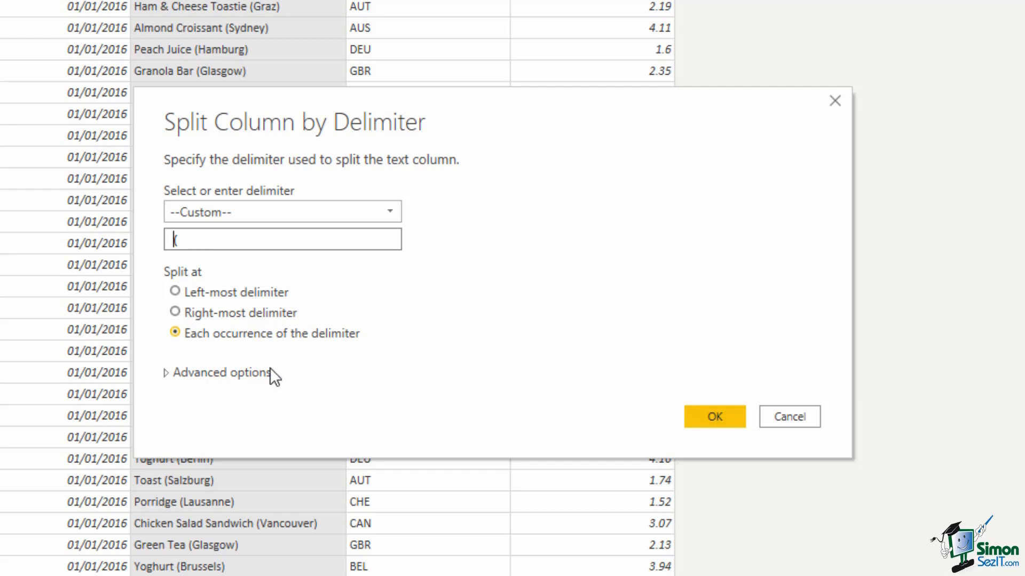
pyautogui.moveTo(236, 353)
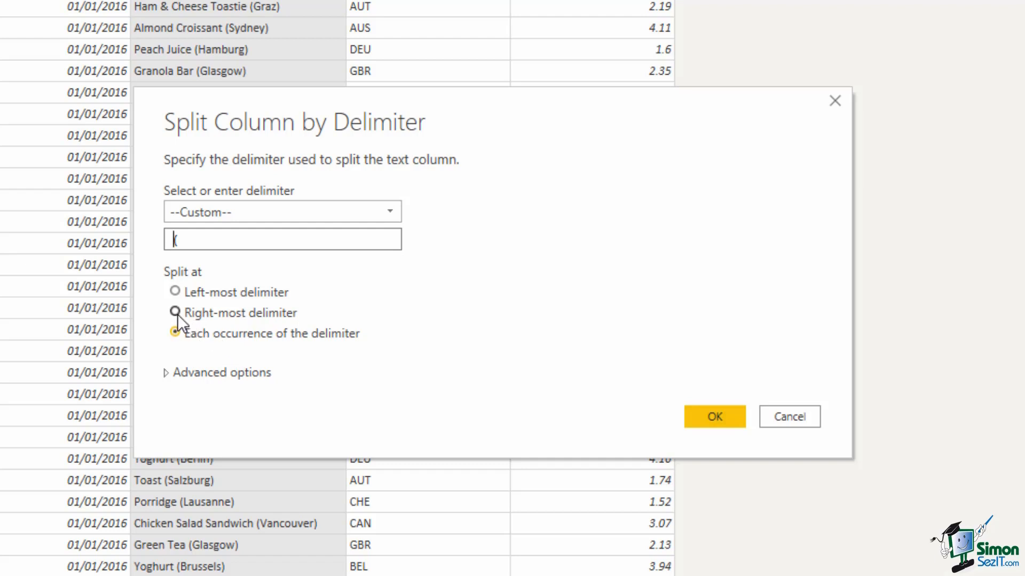
pyautogui.click(175, 313)
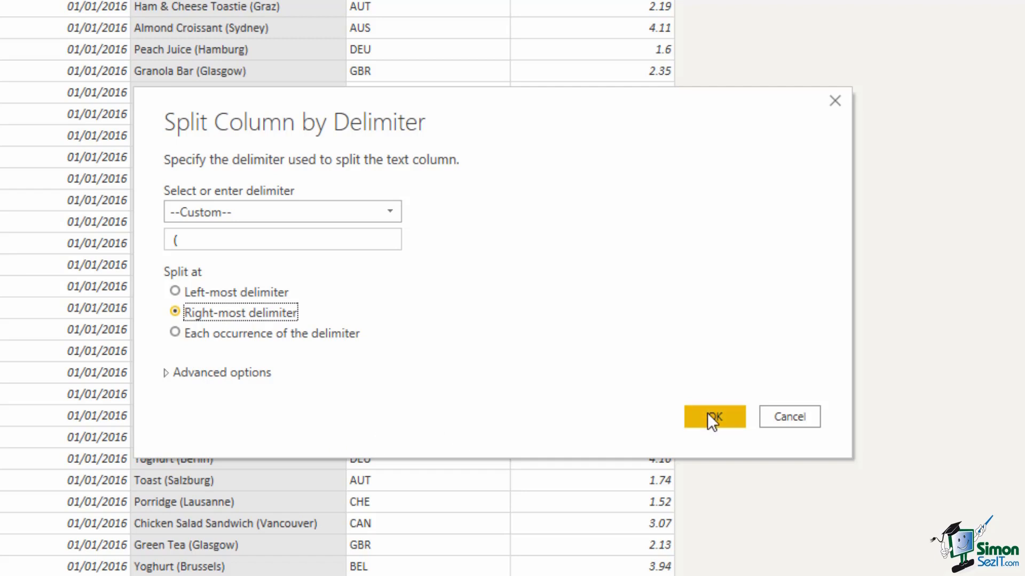
pyautogui.click(713, 417)
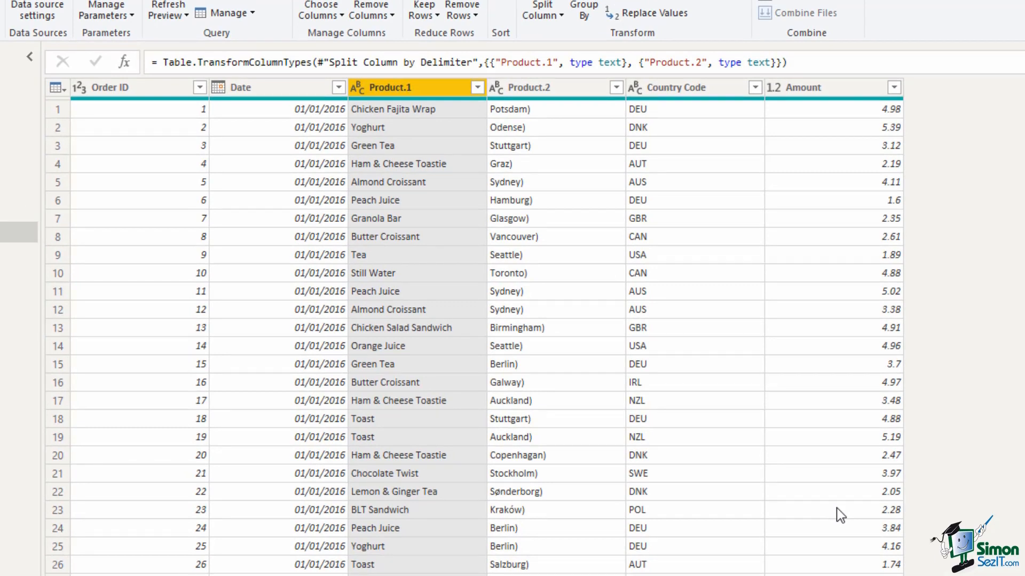
# Replace ')' with nothing in the Product.2 column
pyautogui.click(410, 87)
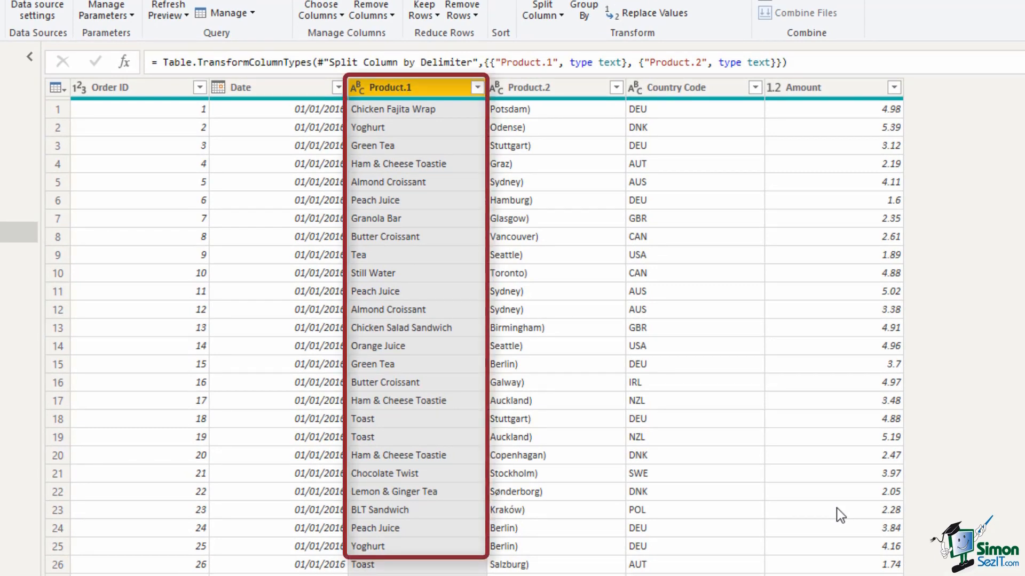
pyautogui.click(533, 87)
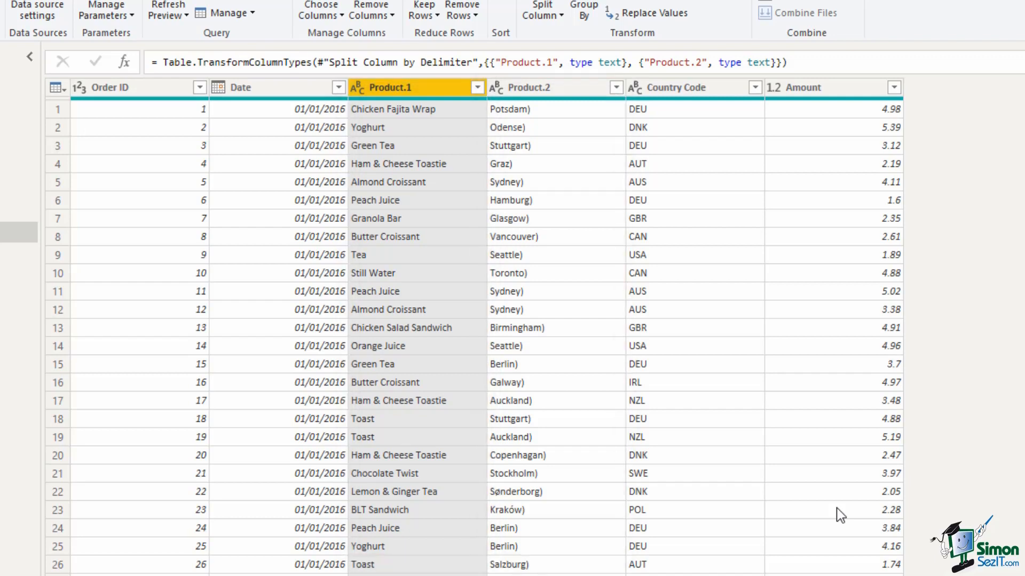
pyautogui.moveTo(828, 525)
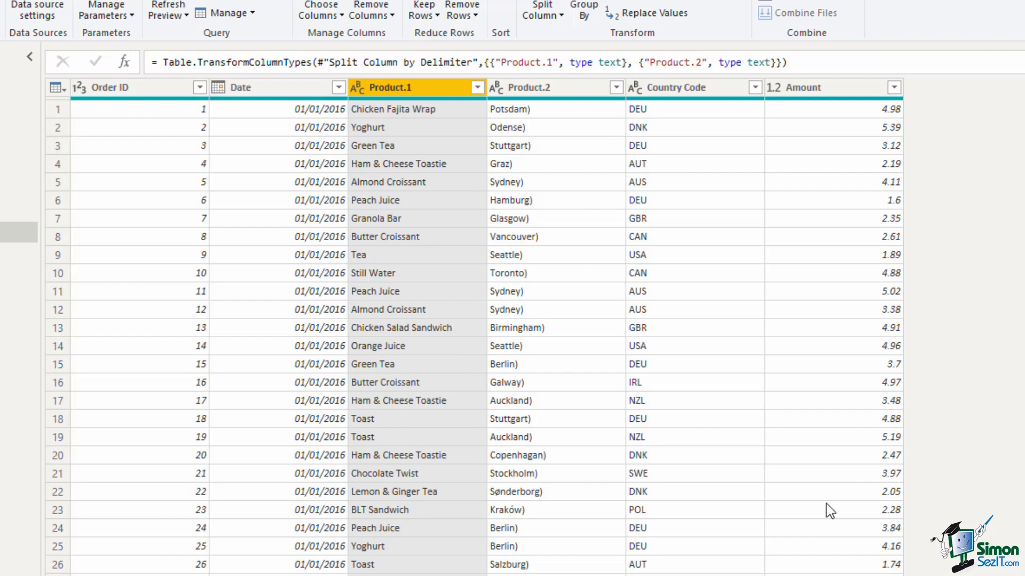
pyautogui.click(543, 167)
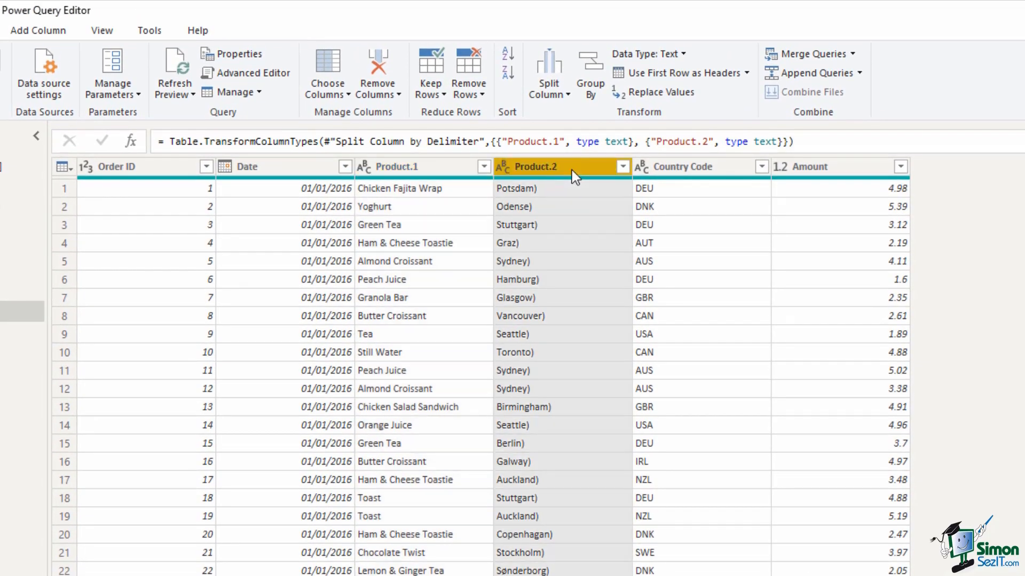
pyautogui.moveTo(667, 100)
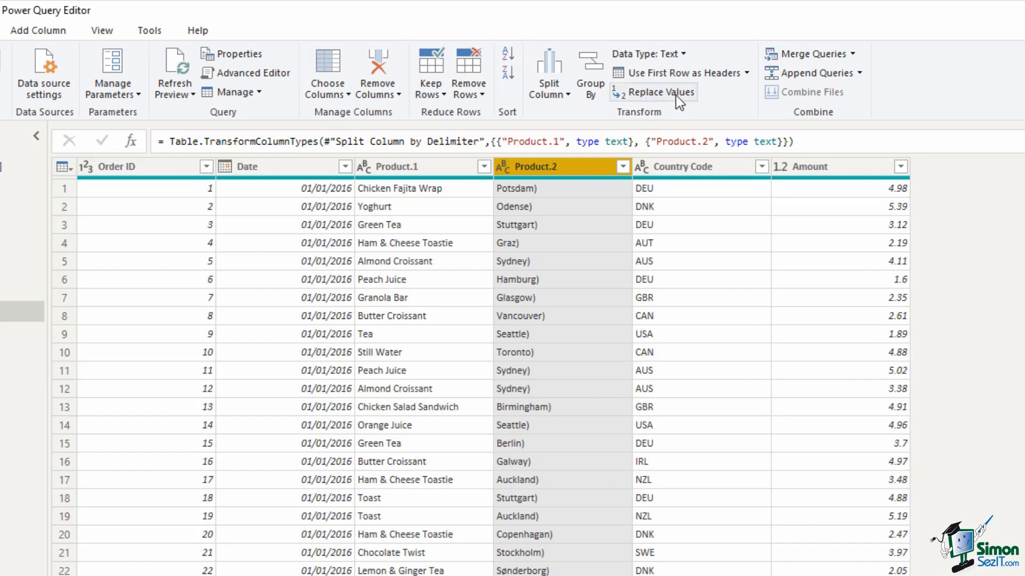
pyautogui.moveTo(673, 99)
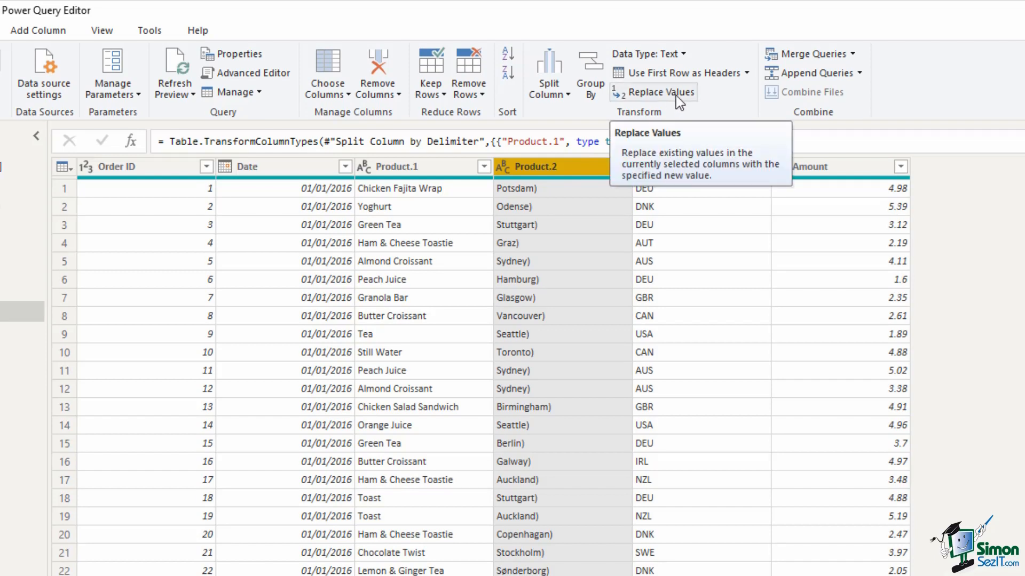
pyautogui.click(660, 92)
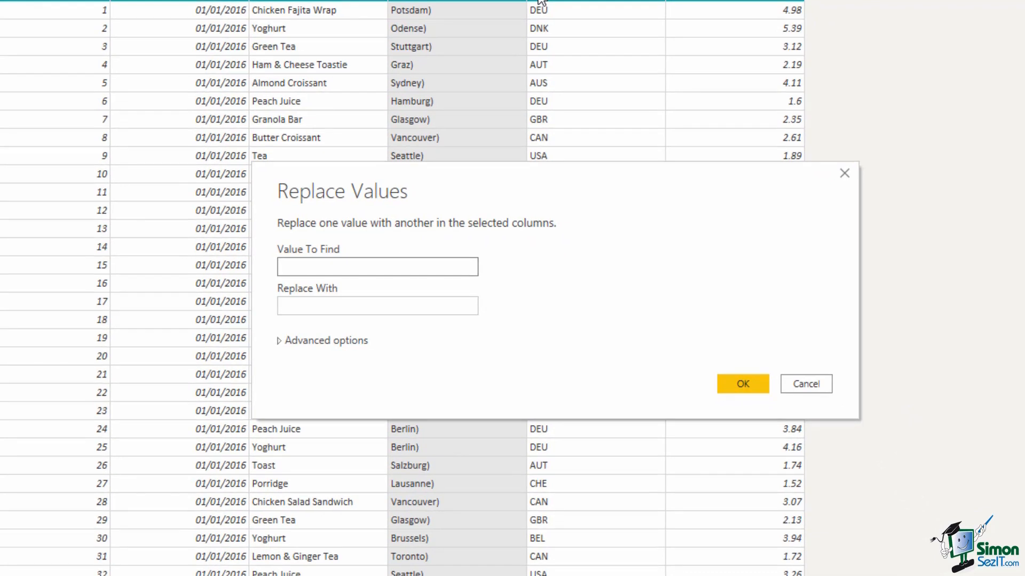
pyautogui.write(')')
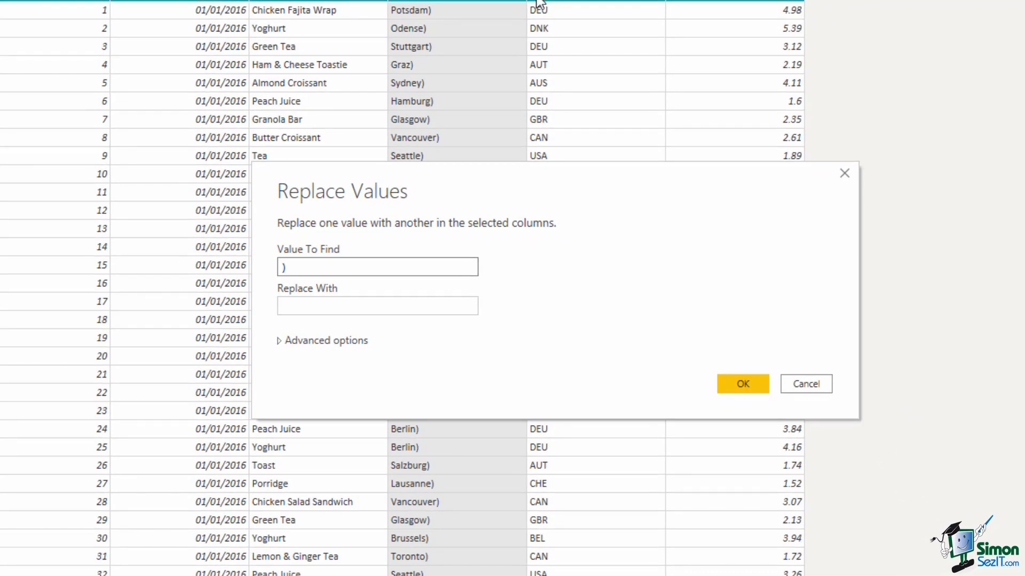
pyautogui.moveTo(730, 388)
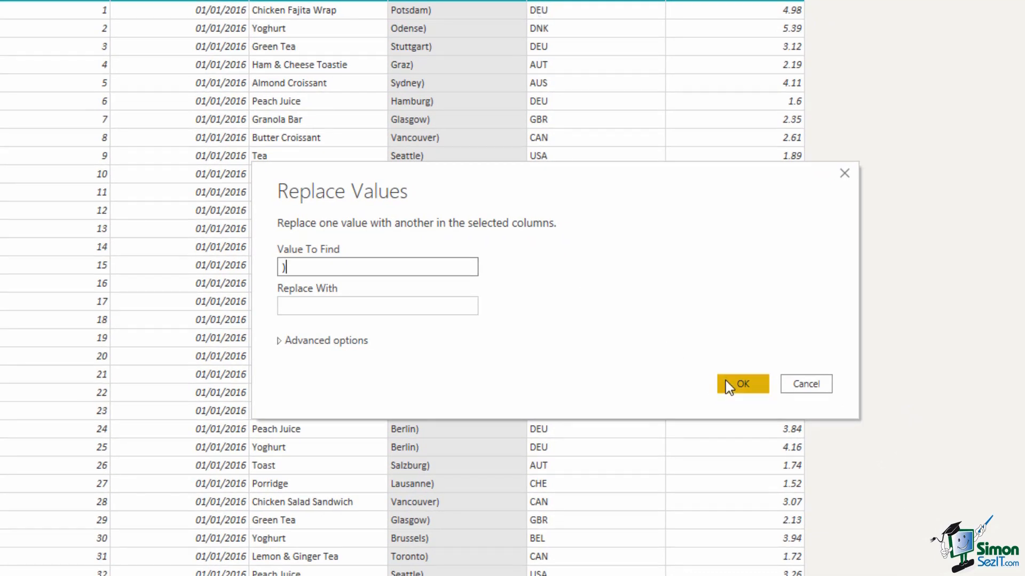
pyautogui.click(742, 384)
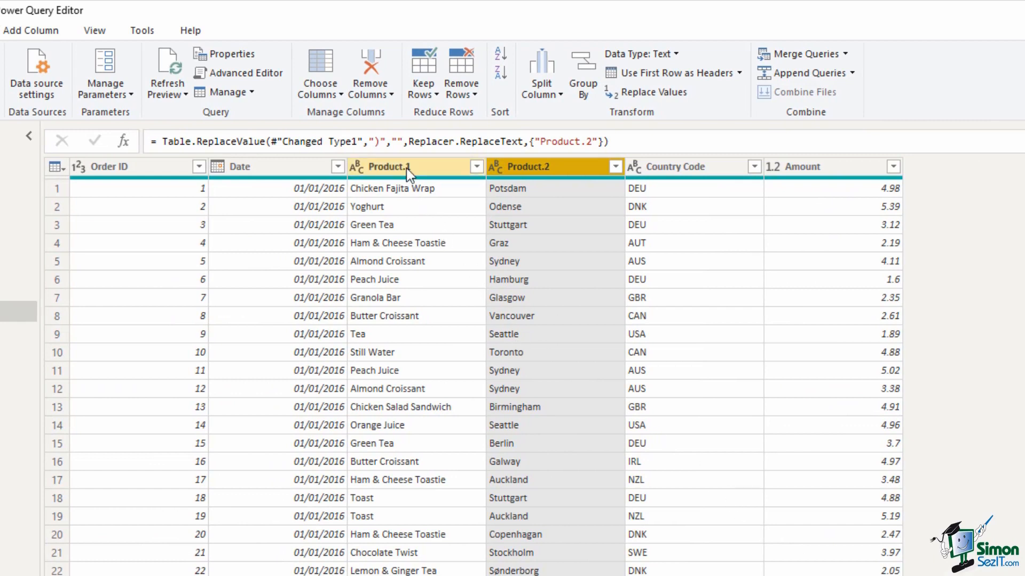
# Rename Product.1 to Product and Product.2 to Location
pyautogui.doubleClick(389, 166)
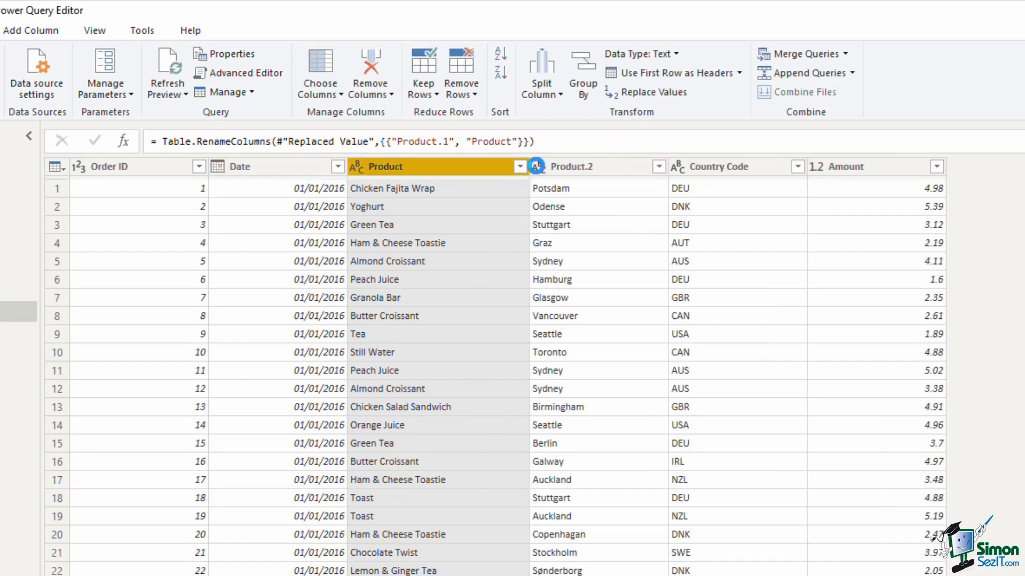
pyautogui.doubleClick(571, 166)
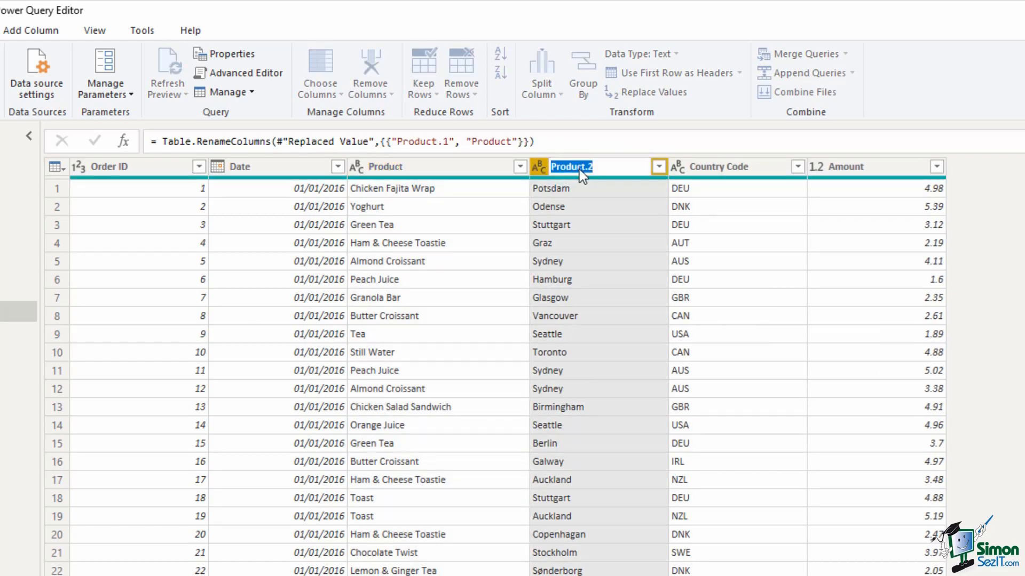
pyautogui.write('Location')
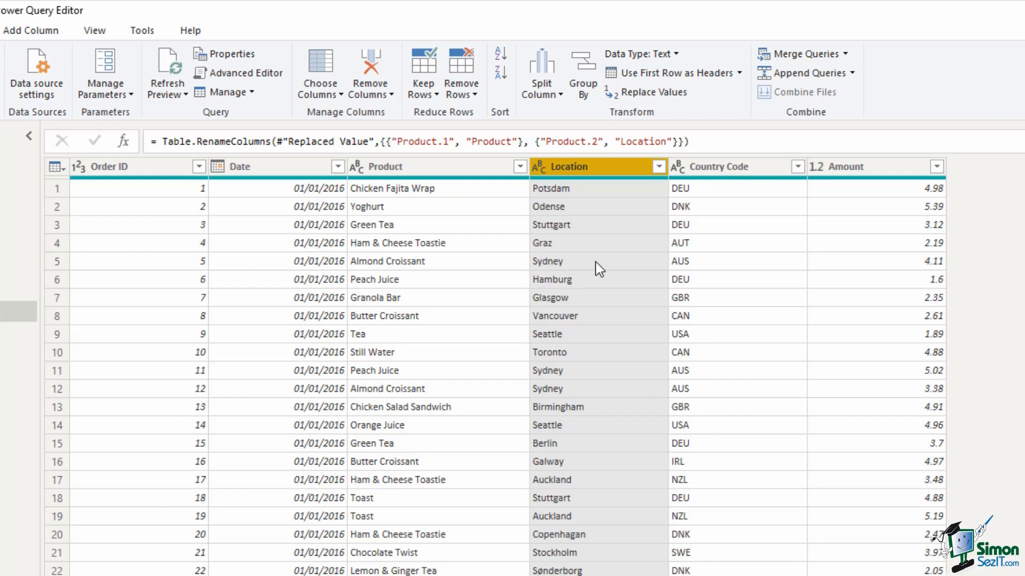
pyautogui.moveTo(205, 265)
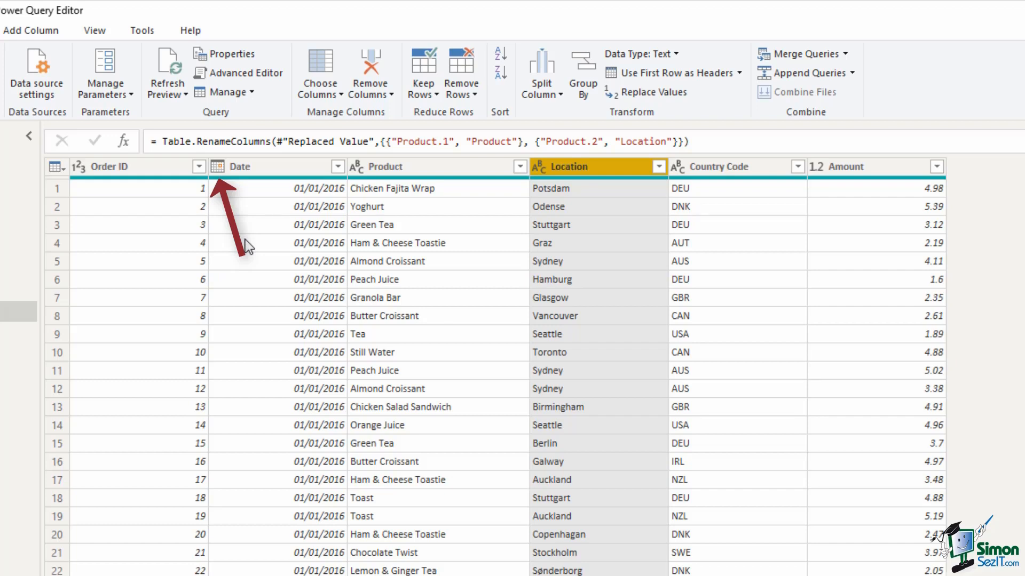
pyautogui.moveTo(392, 261)
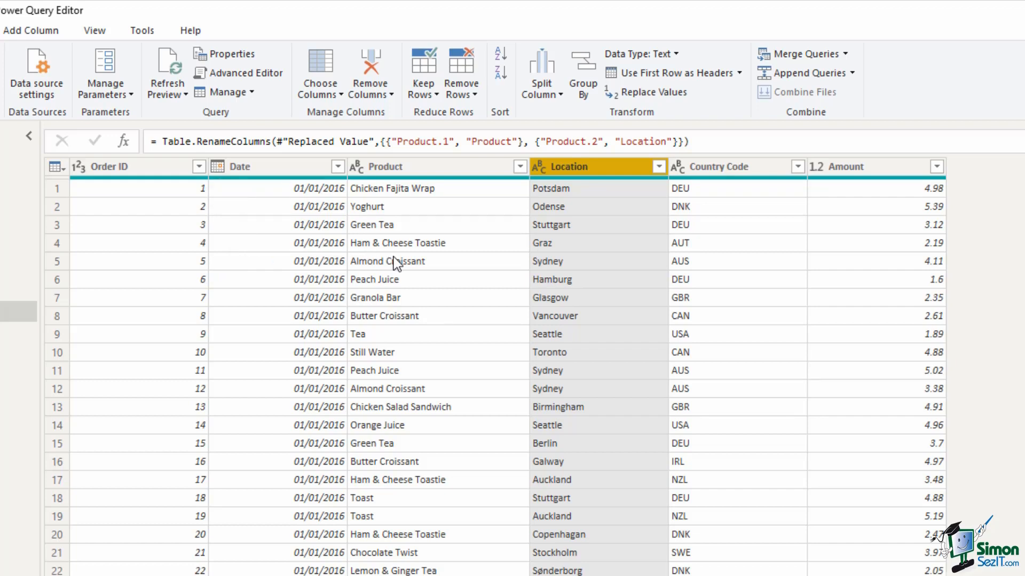
pyautogui.moveTo(559, 307)
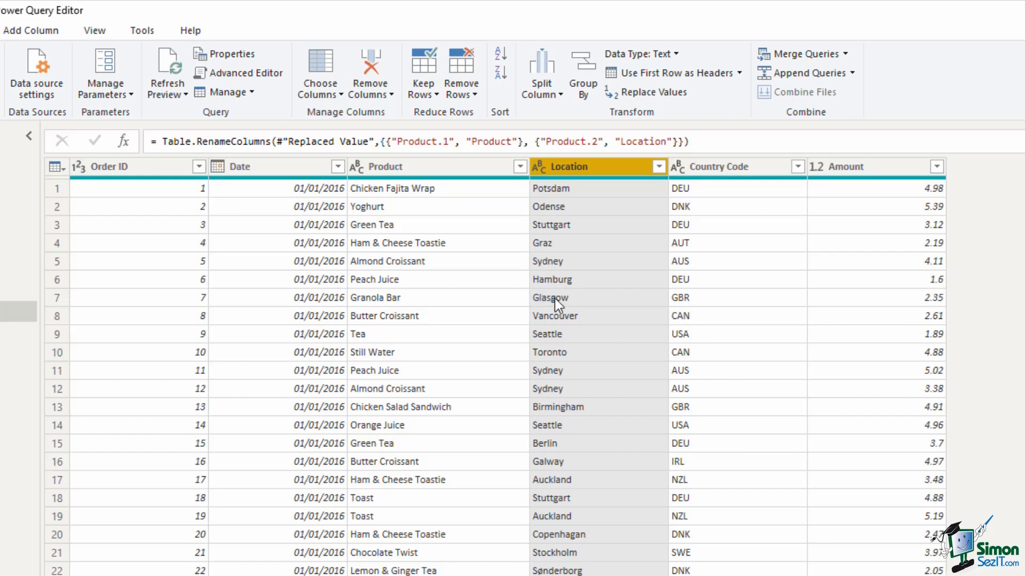
pyautogui.moveTo(728, 331)
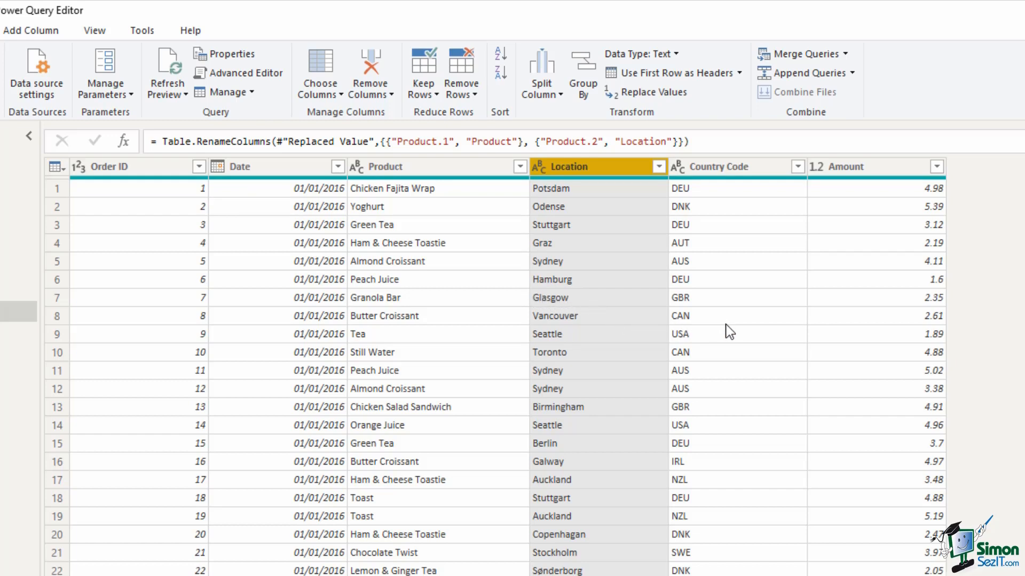
pyautogui.moveTo(761, 327)
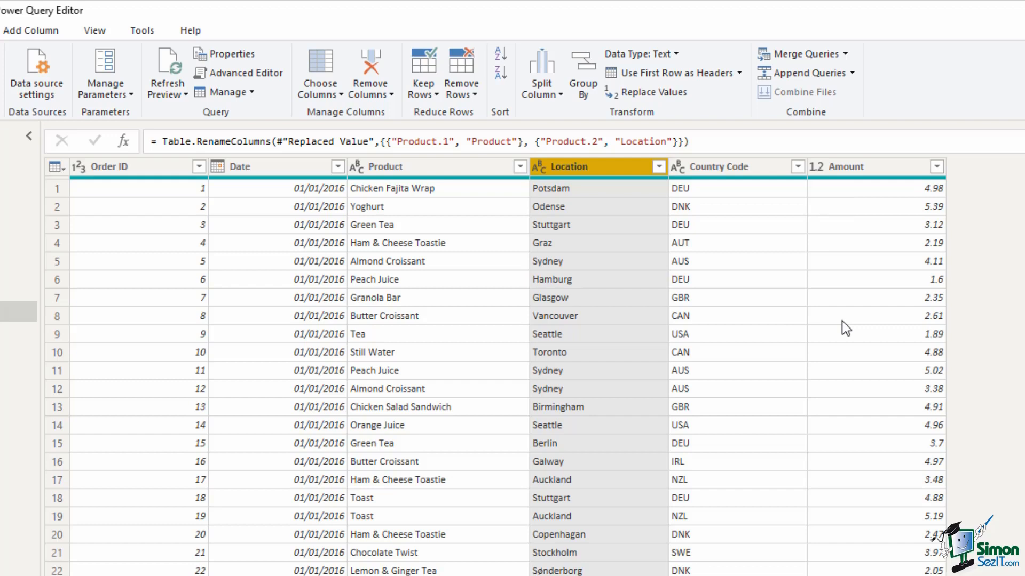
pyautogui.moveTo(824, 191)
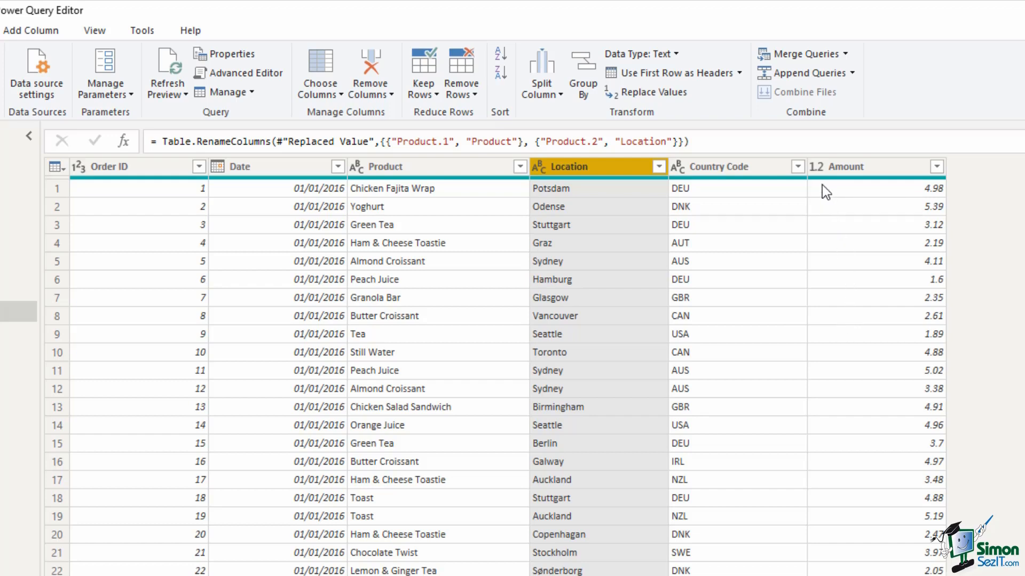
pyautogui.click(816, 167)
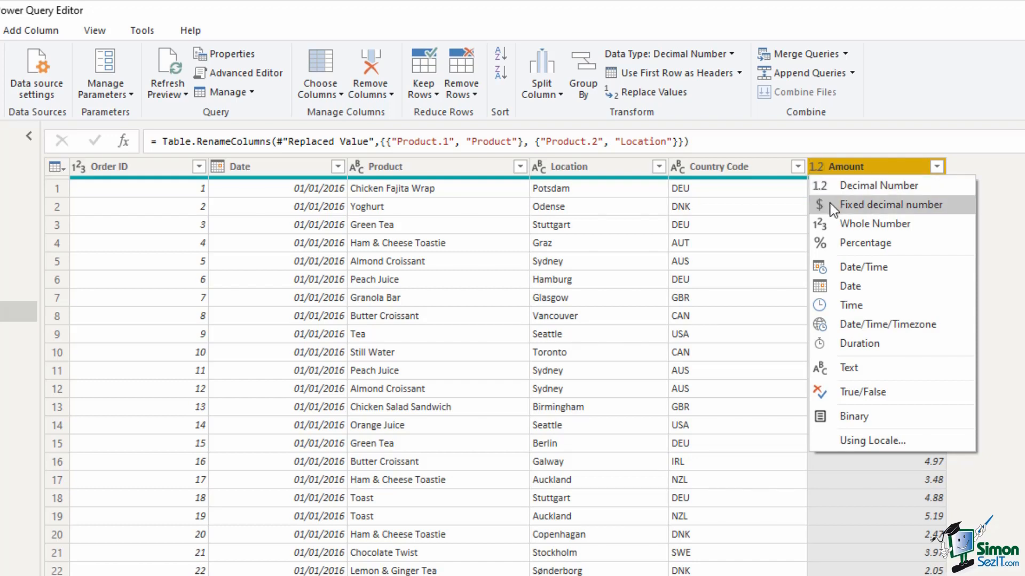
# Set Amount to Fixed decimal number and rename the query SalesPrep
pyautogui.click(890, 205)
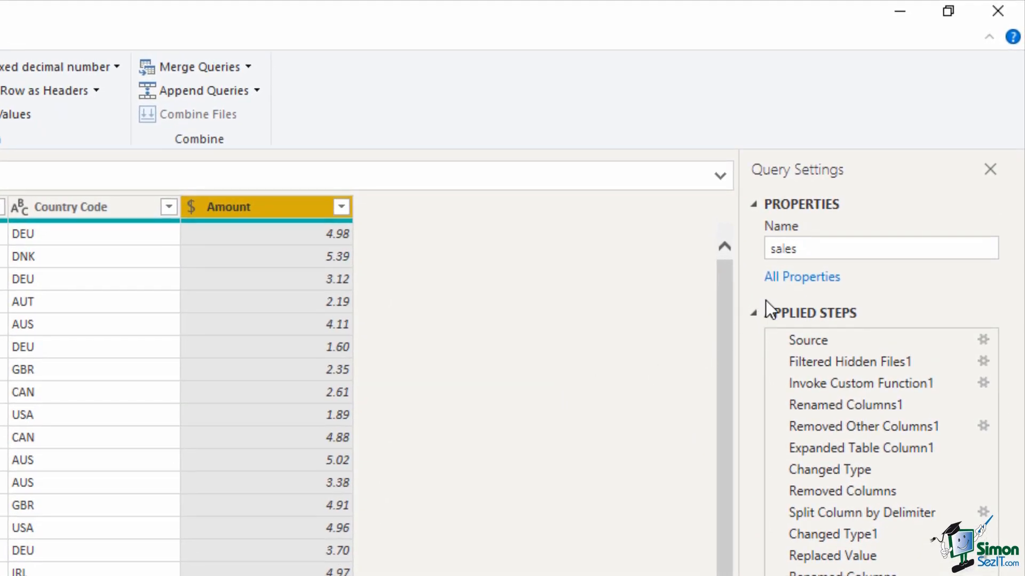
pyautogui.click(809, 248)
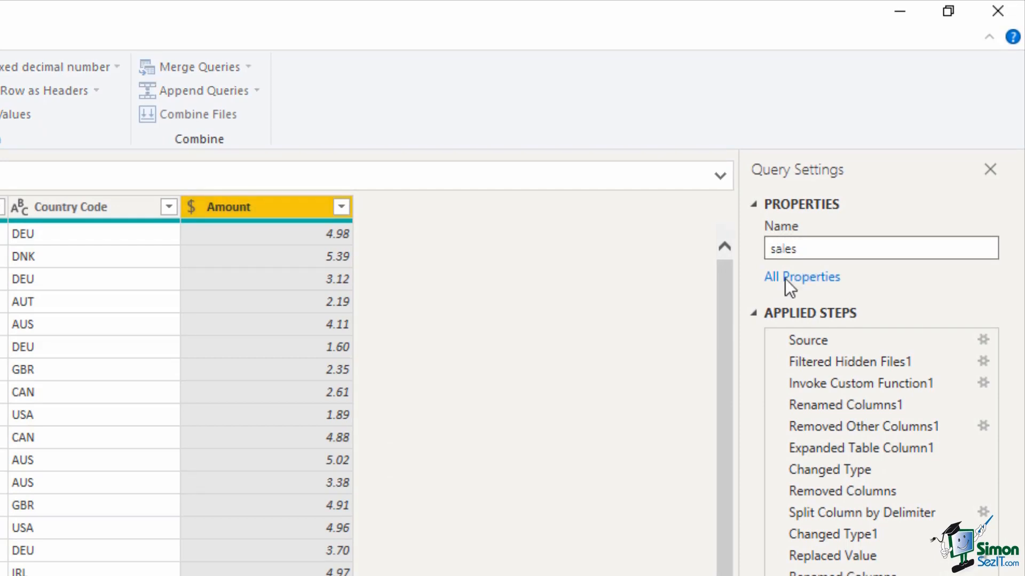
pyautogui.write('Sales')
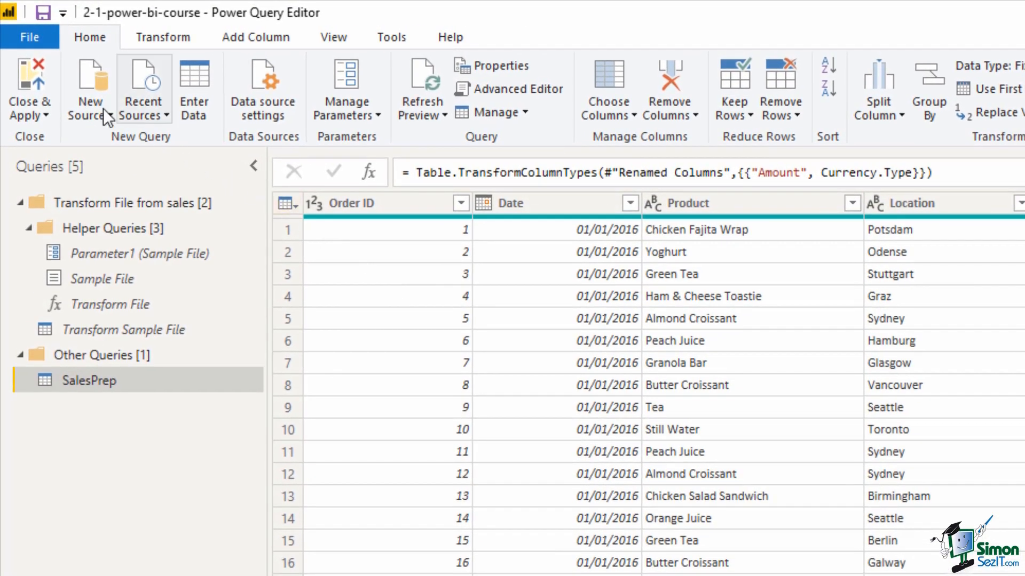
# Close & Apply the query editor and apply the pending changes
pyautogui.click(29, 86)
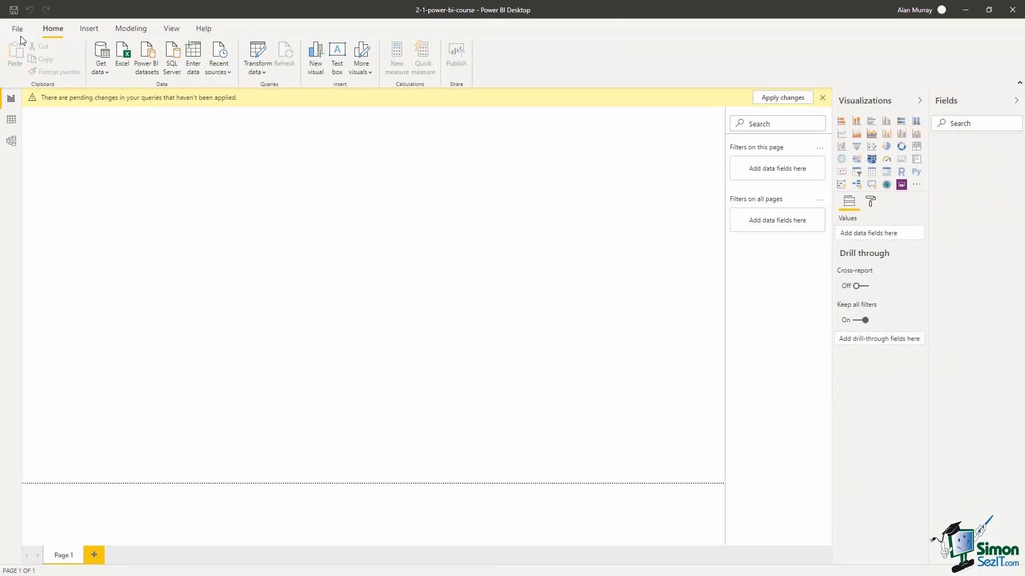
pyautogui.click(782, 97)
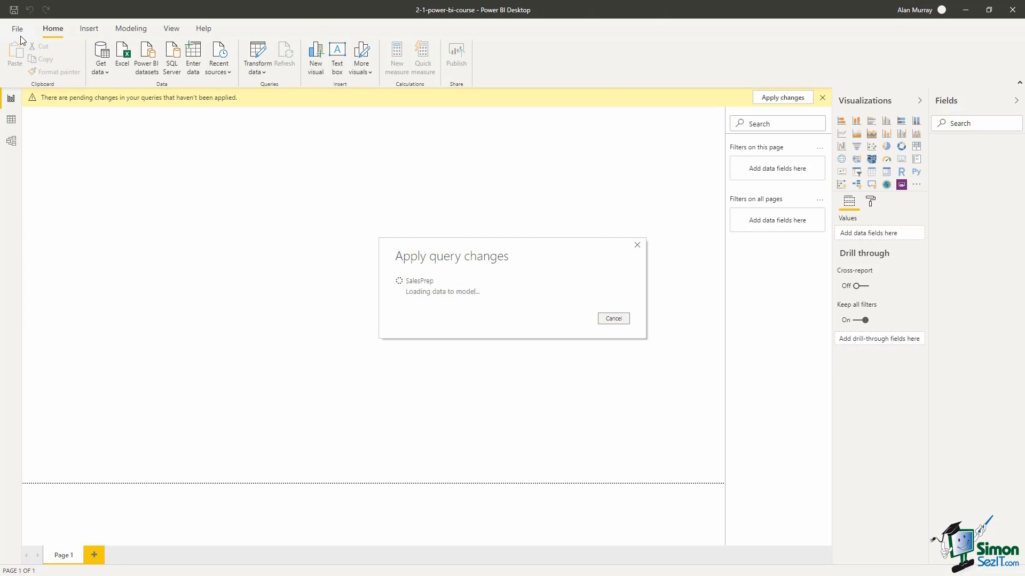
pyautogui.click(782, 97)
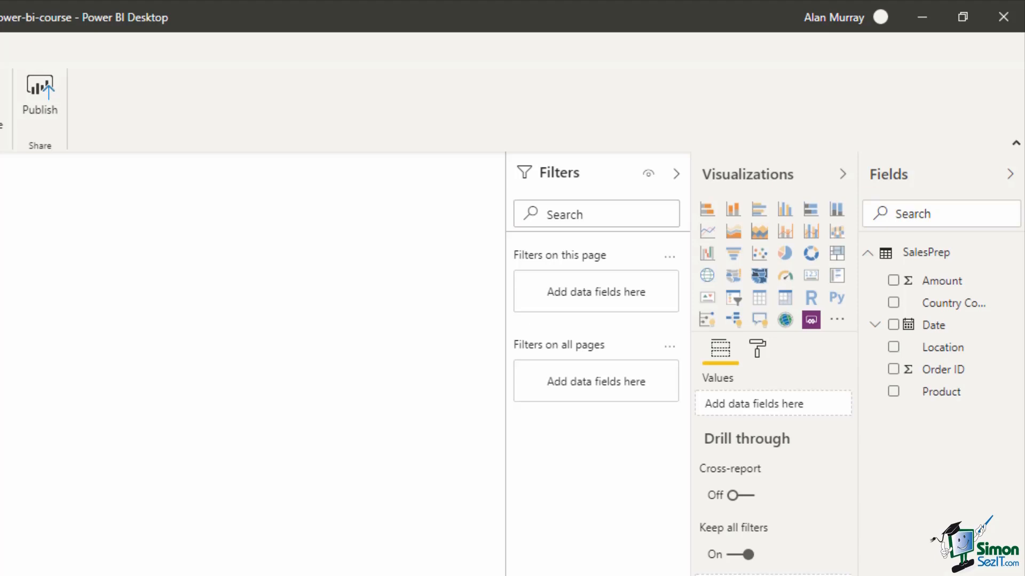
pyautogui.moveTo(829, 245)
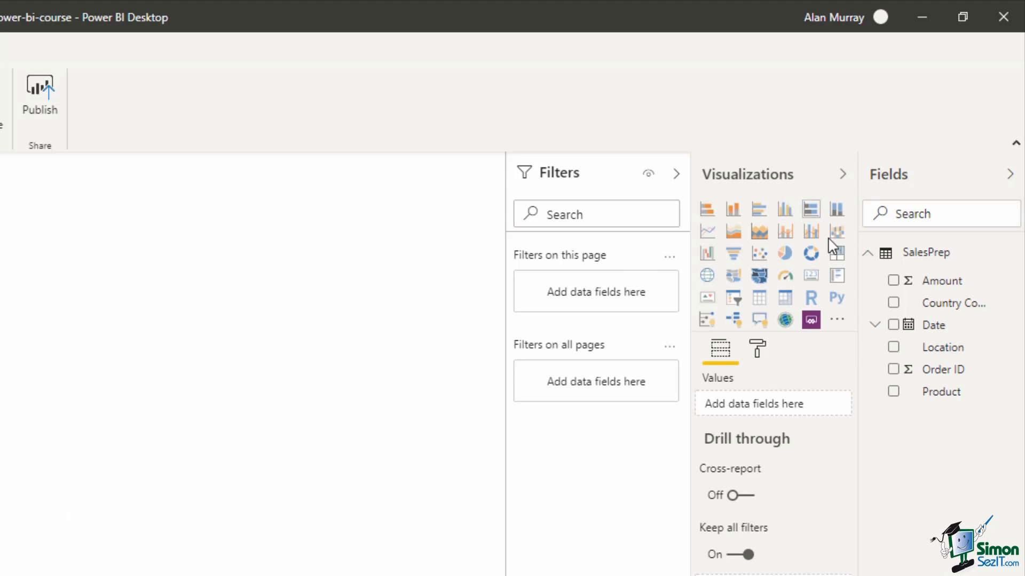
pyautogui.moveTo(813, 279)
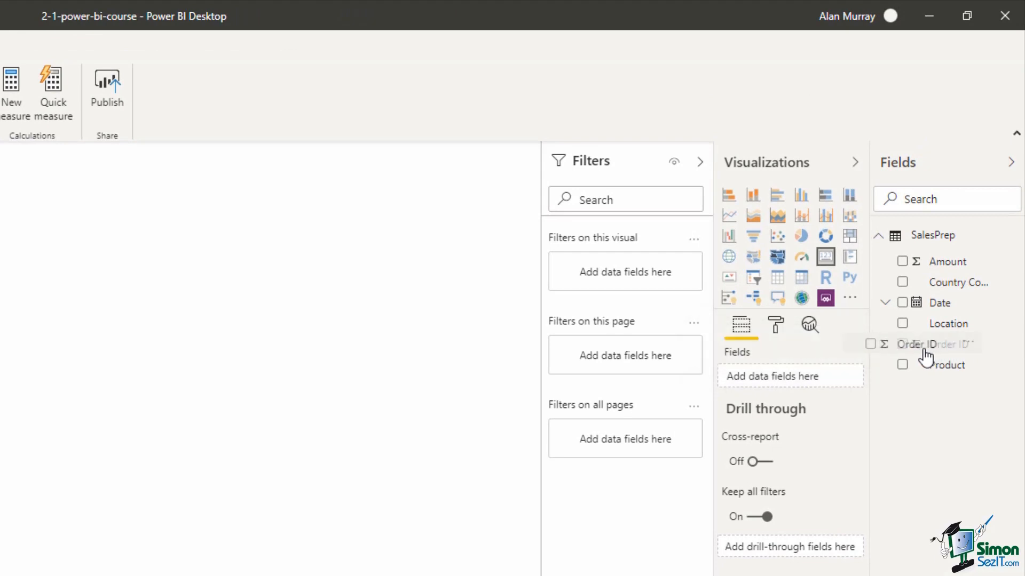
# Drag Order ID from the Fields pane into the new card's fields
pyautogui.moveTo(951, 344); pyautogui.dragTo(810, 385)
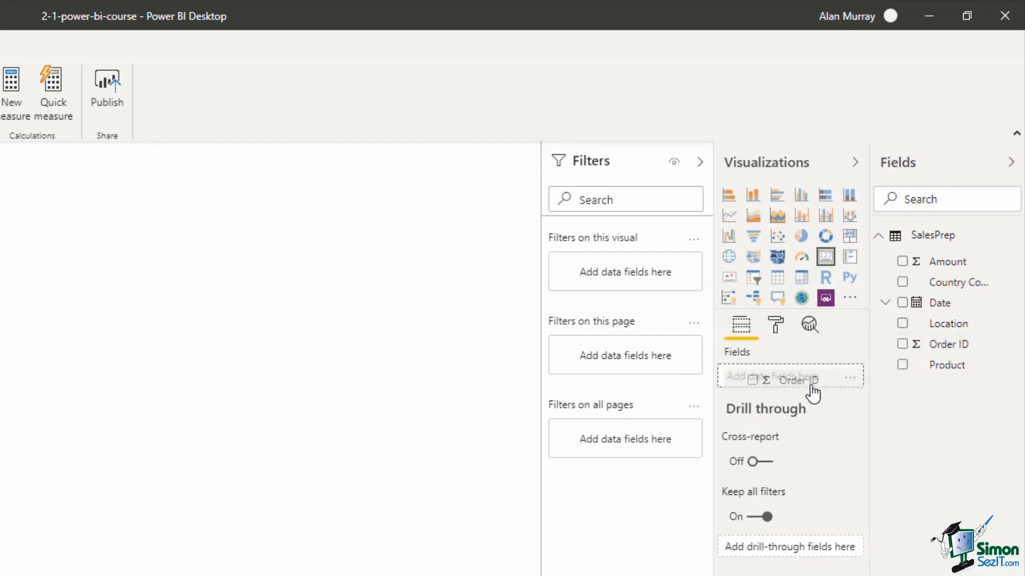